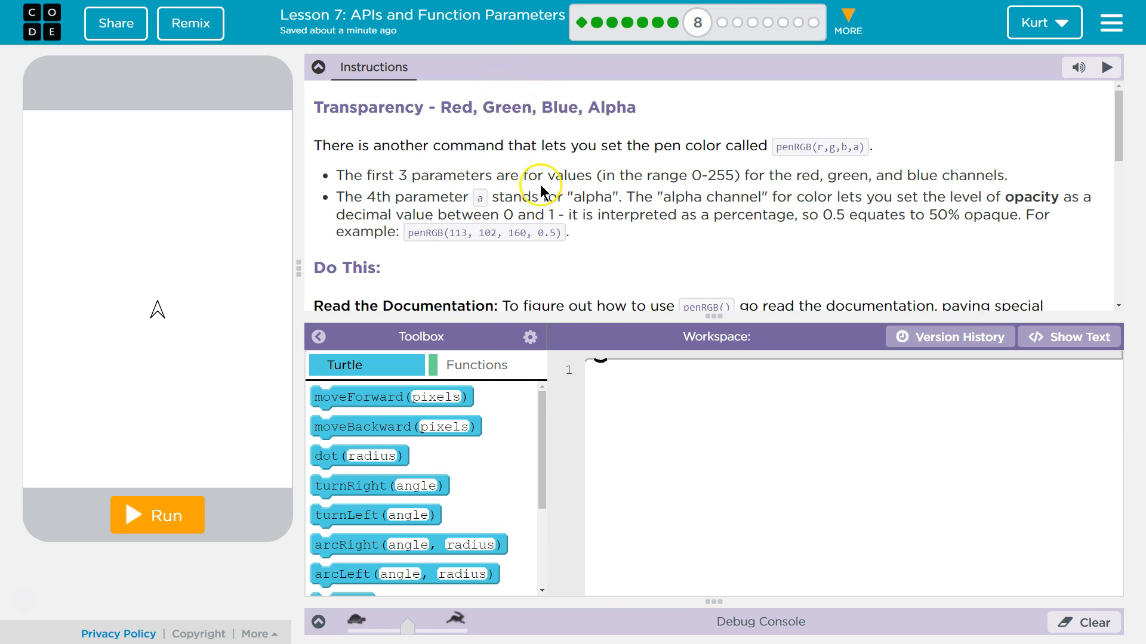
pyautogui.moveTo(675, 179)
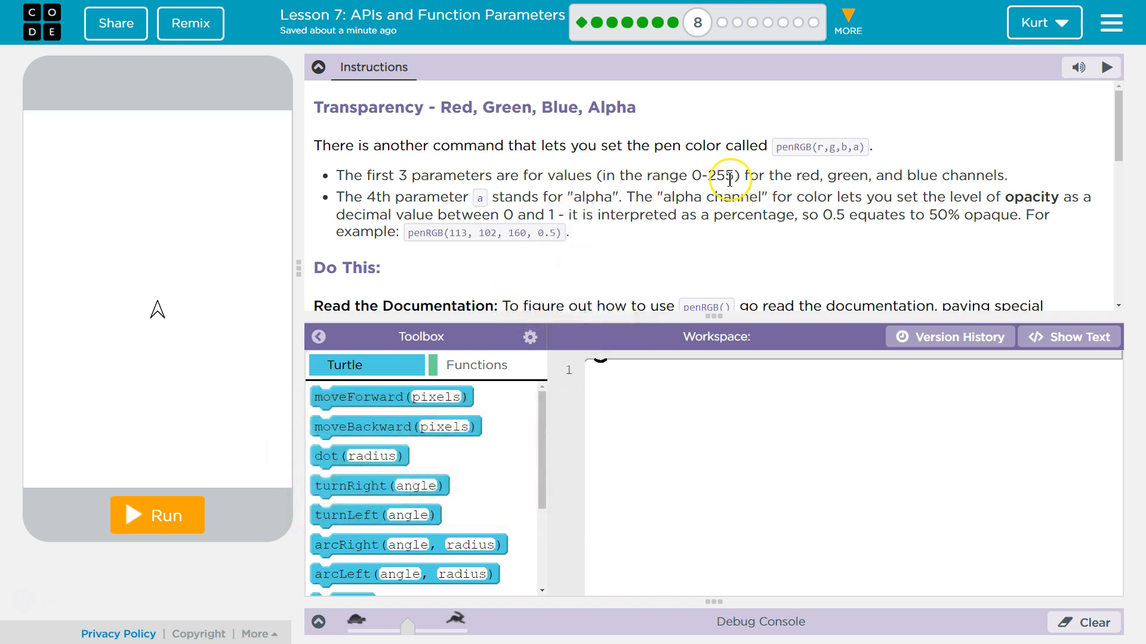
pyautogui.moveTo(909, 183)
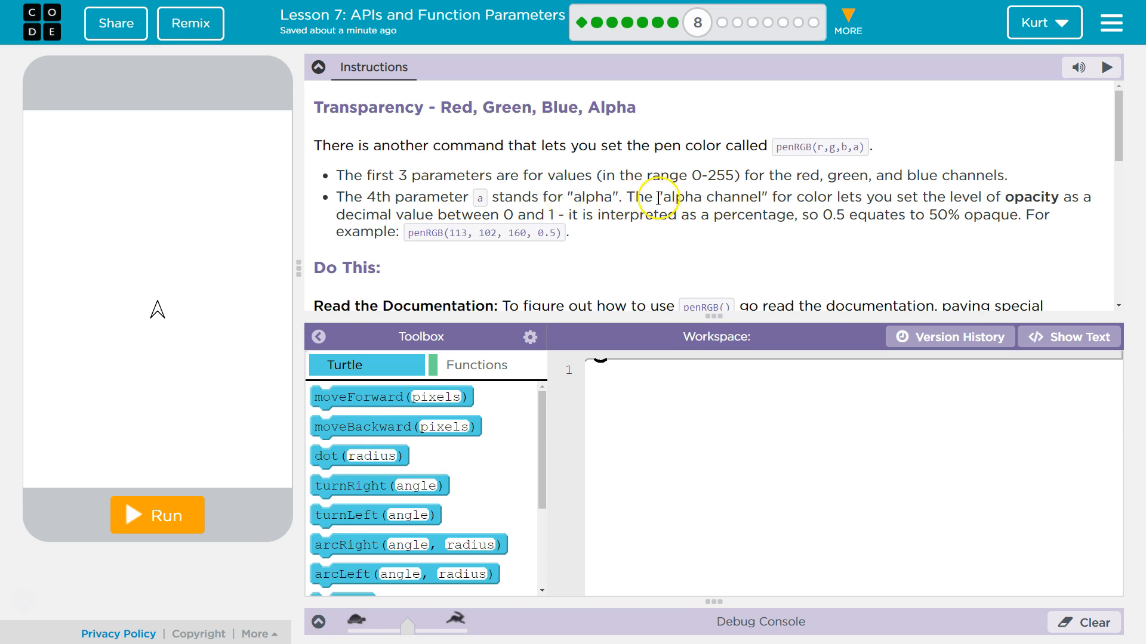
pyautogui.moveTo(709, 197)
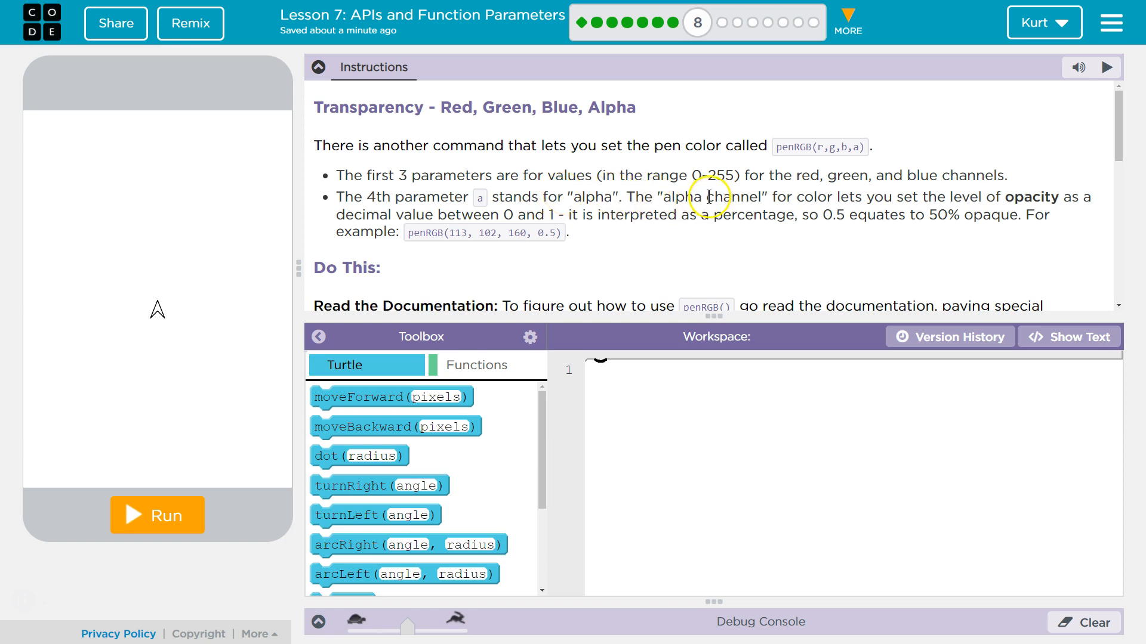
pyautogui.moveTo(946, 213)
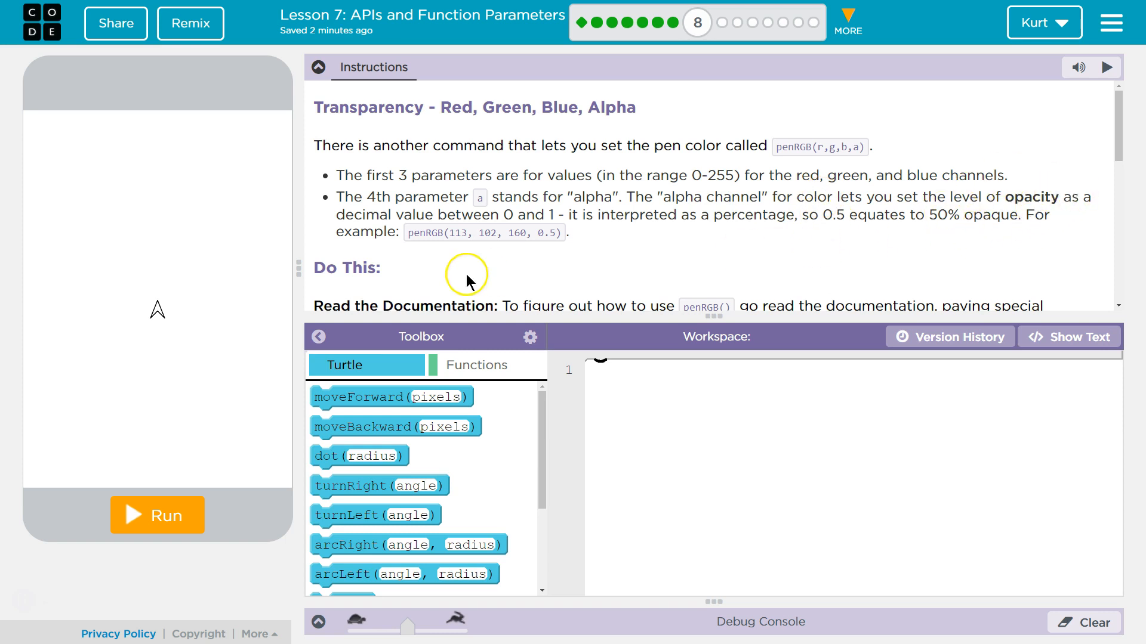
pyautogui.moveTo(465, 212)
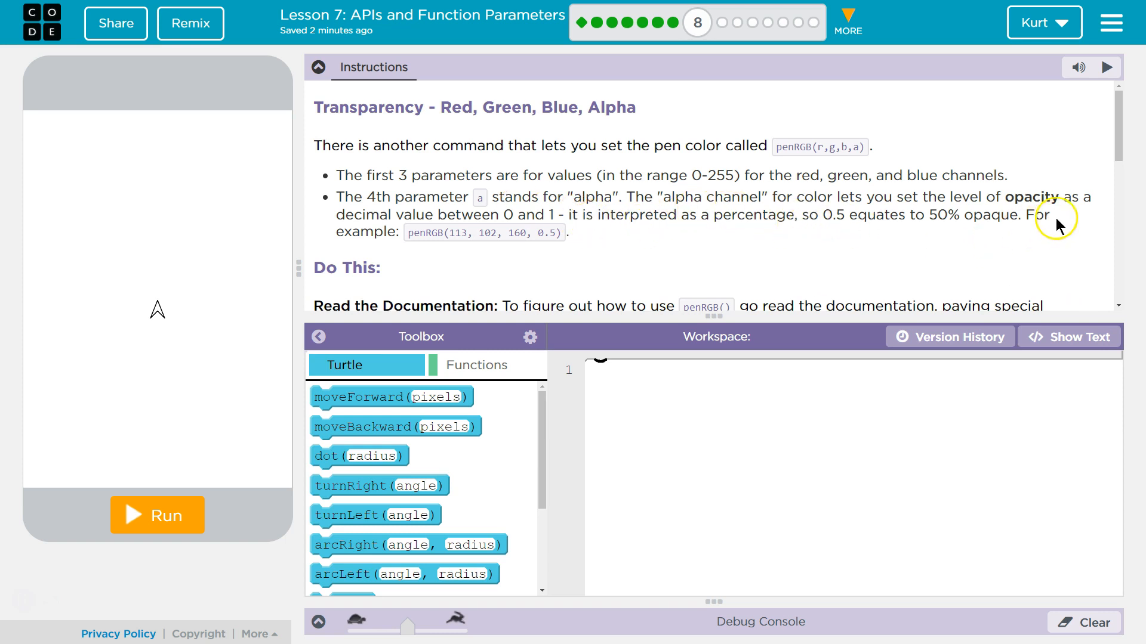
pyautogui.moveTo(816, 247)
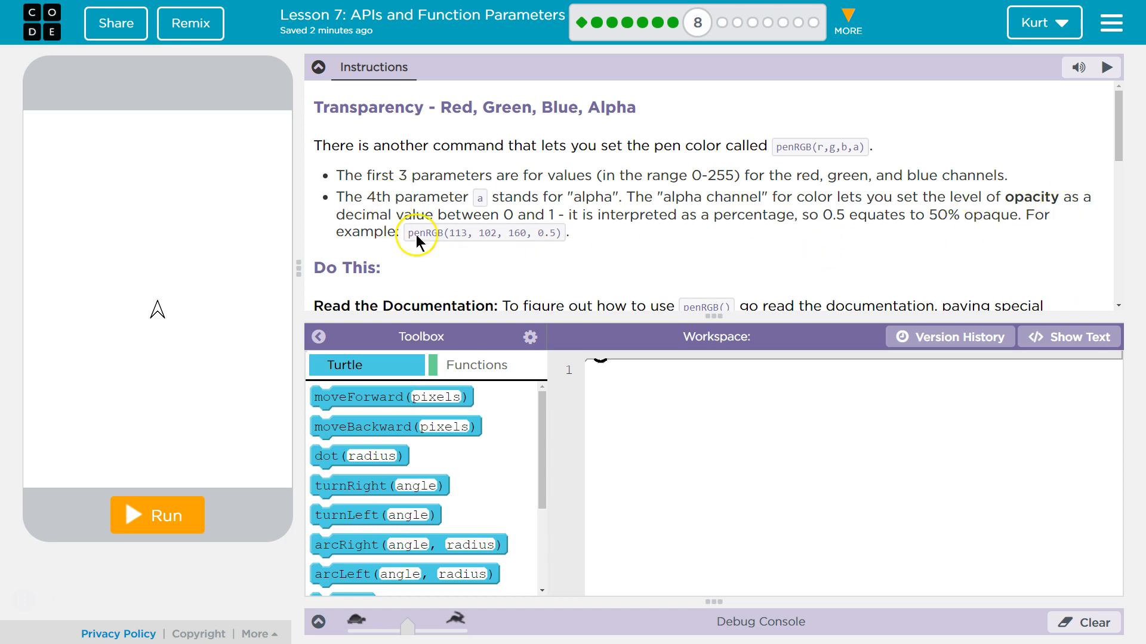
# Scroll the instructions to the two-circle target image and the penRGB tooltip
pyautogui.scroll(-3)
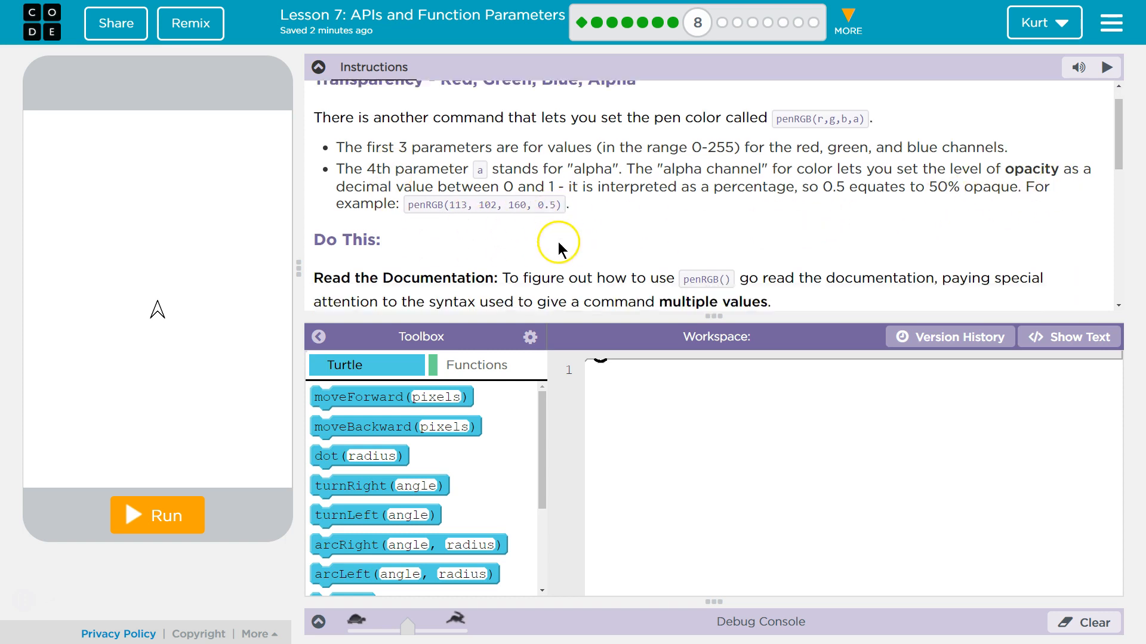
pyautogui.scroll(-3)
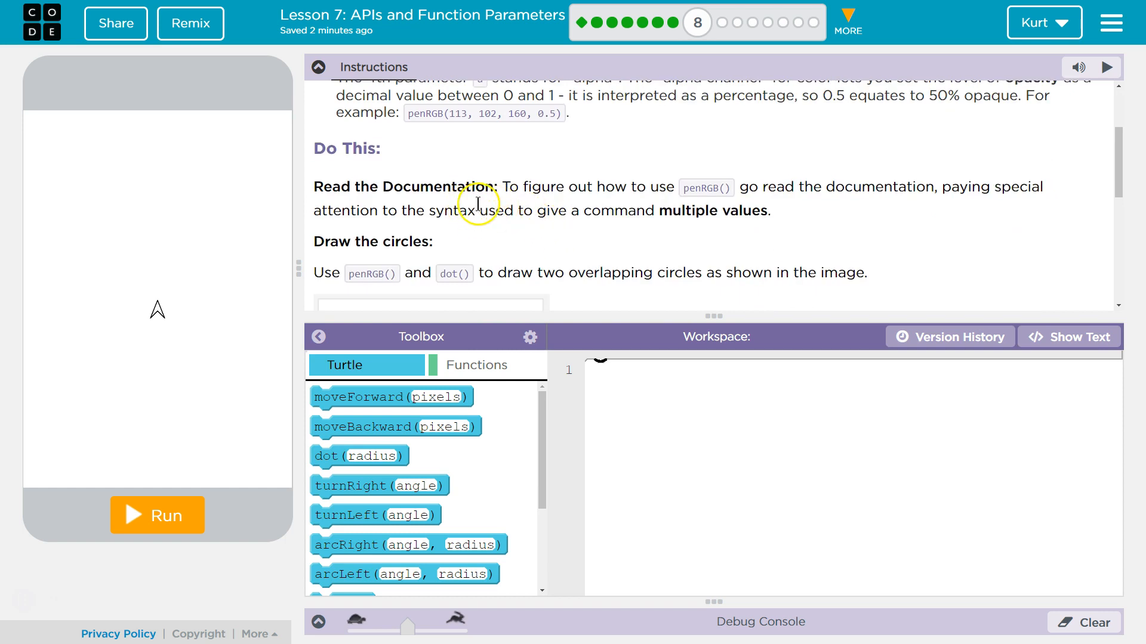
pyautogui.moveTo(500, 210)
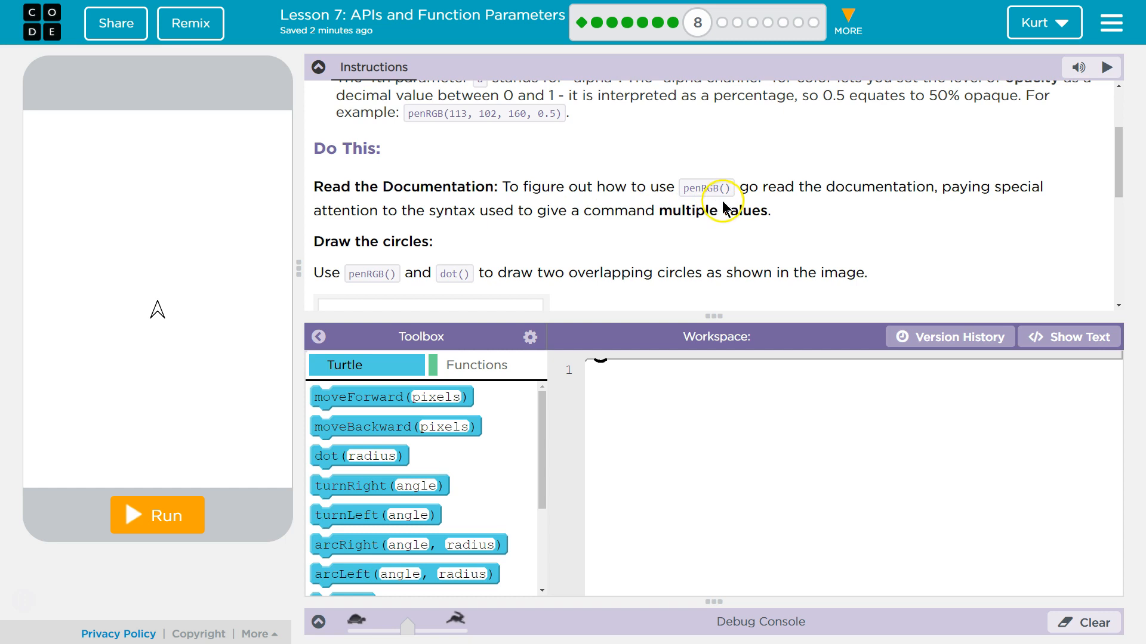
pyautogui.moveTo(1030, 193)
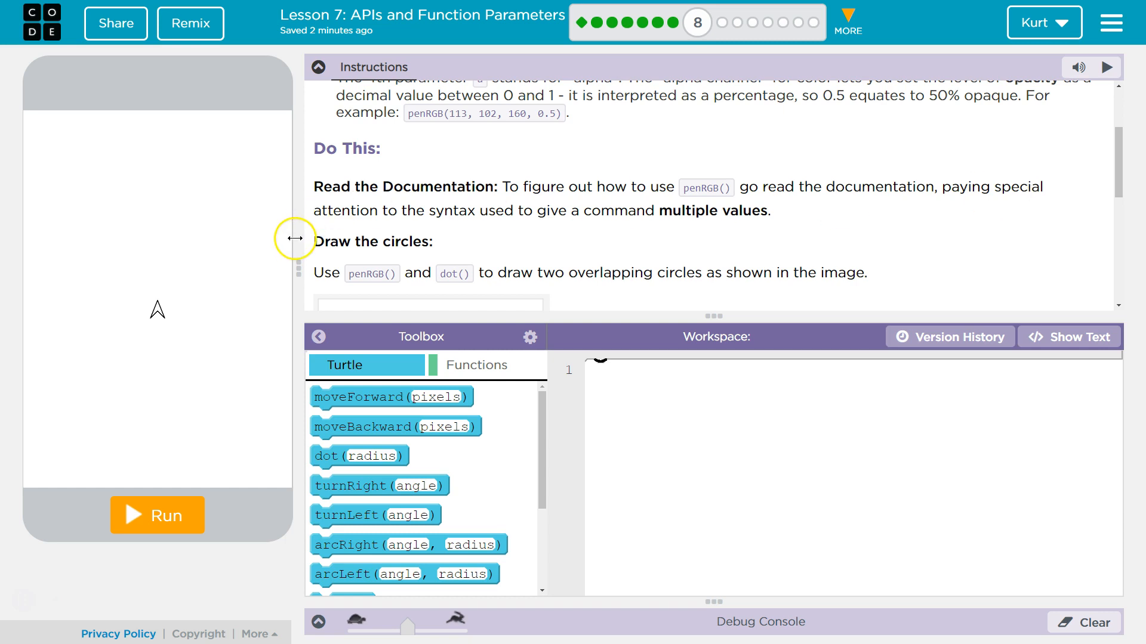
pyautogui.moveTo(413, 238)
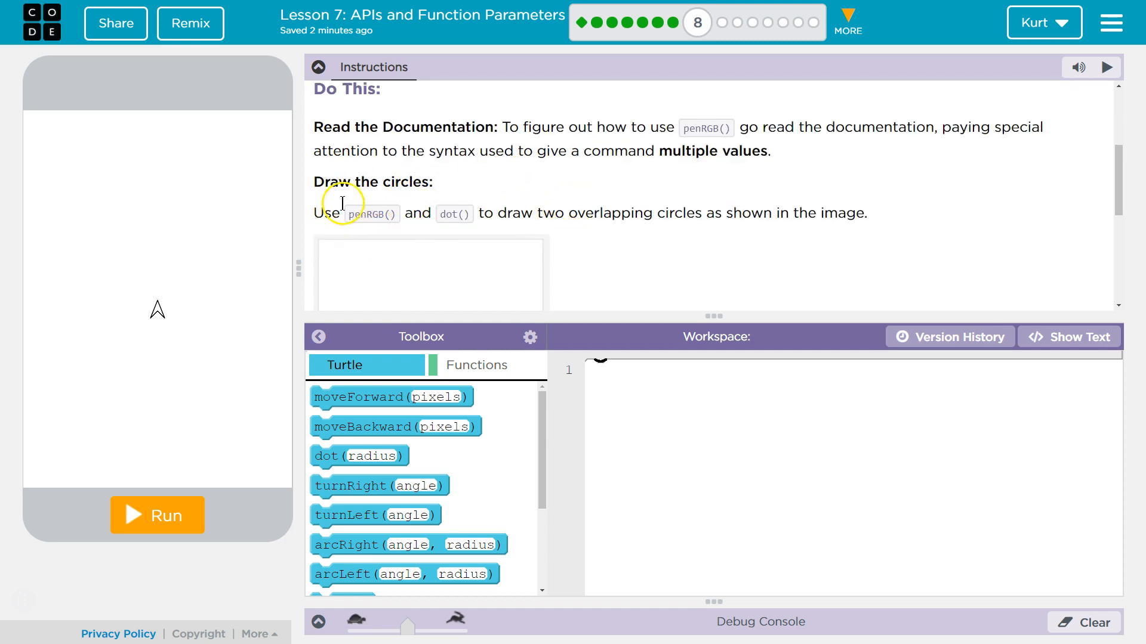
pyautogui.moveTo(419, 229)
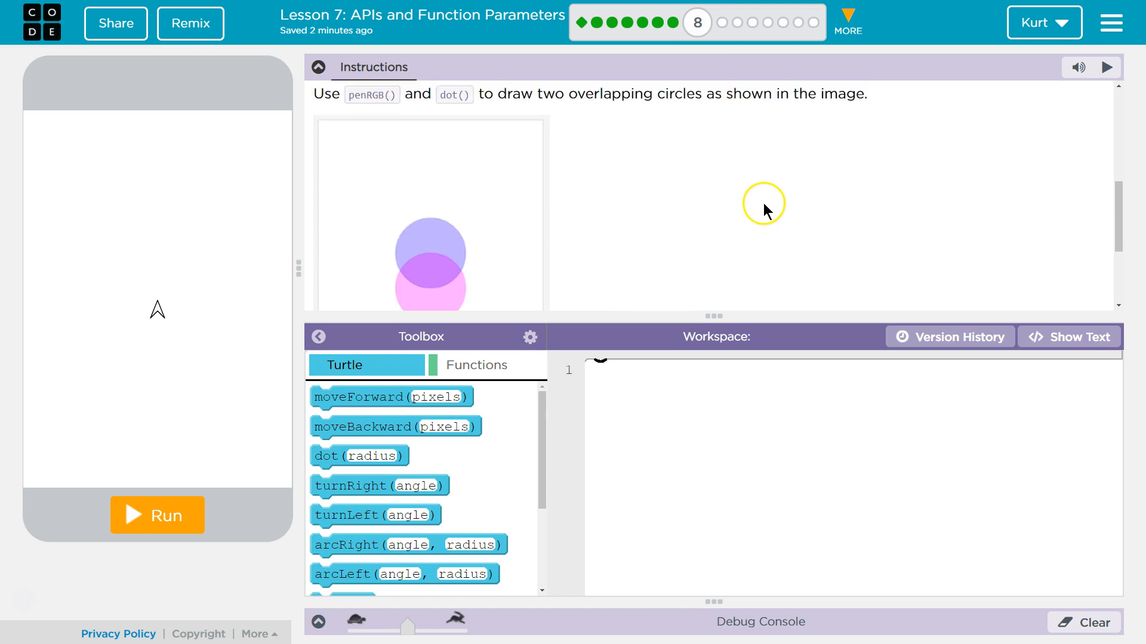
pyautogui.scroll(-3)
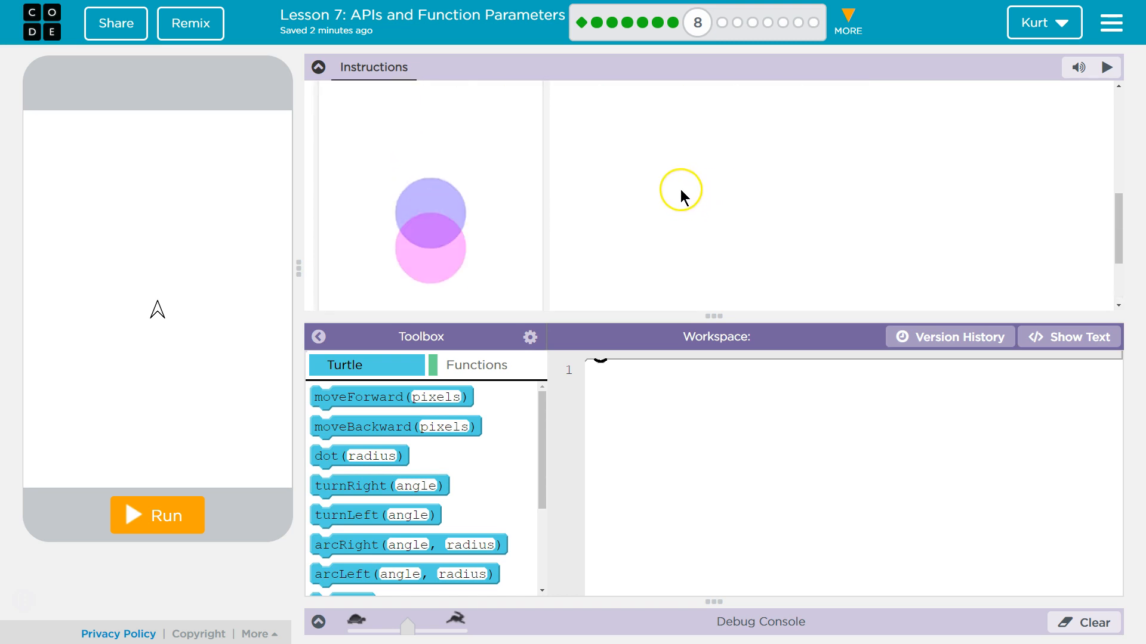
pyautogui.scroll(-3)
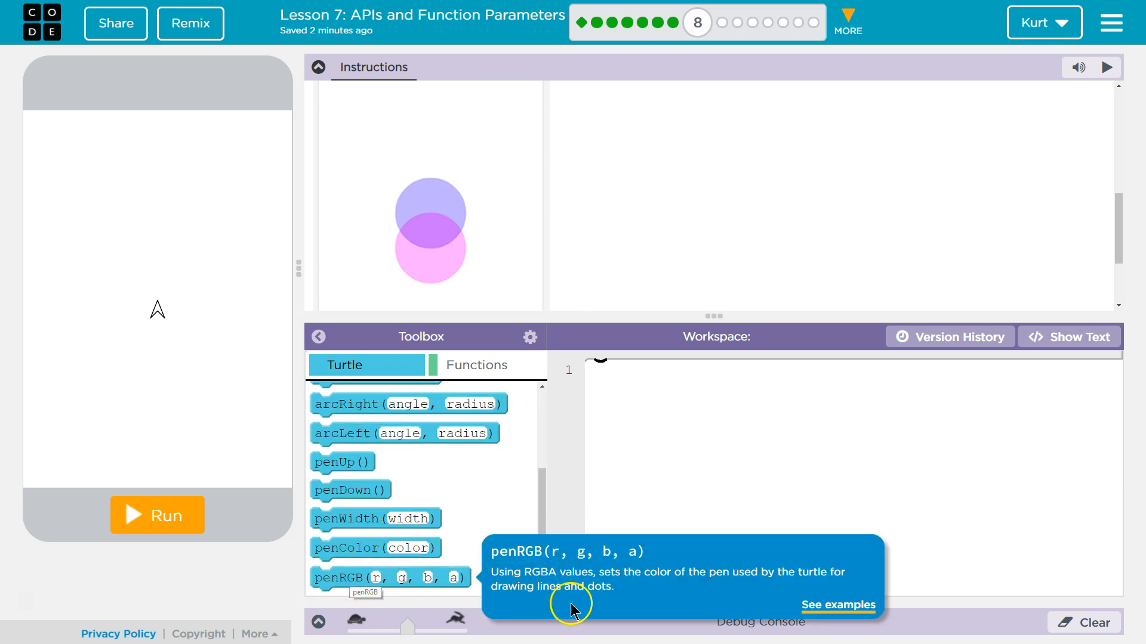
pyautogui.click(838, 606)
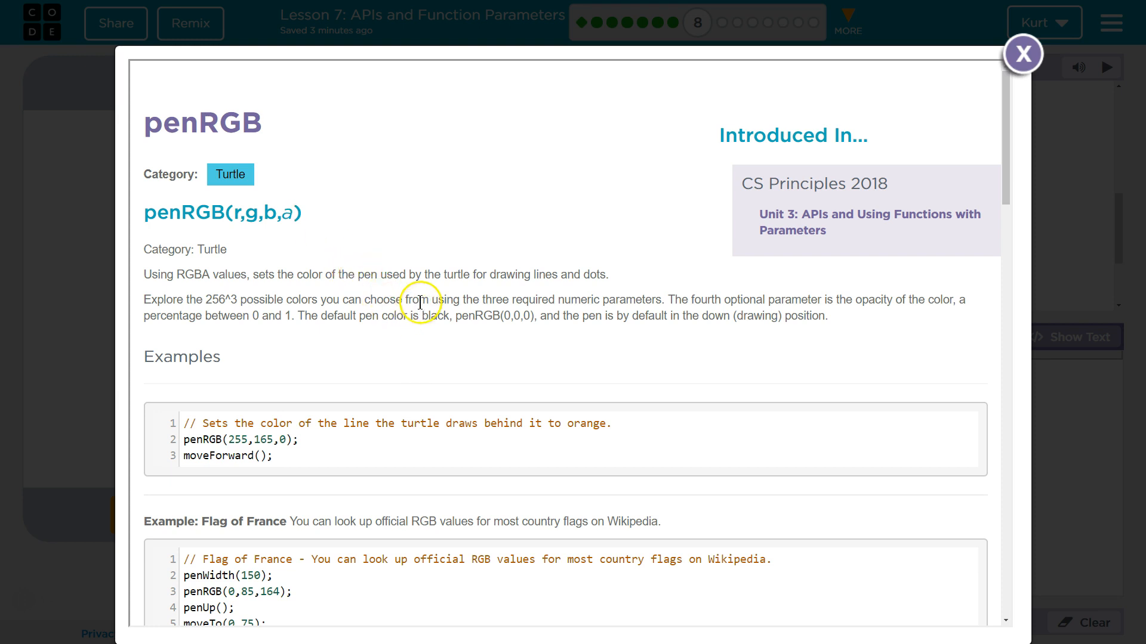
pyautogui.moveTo(427, 301)
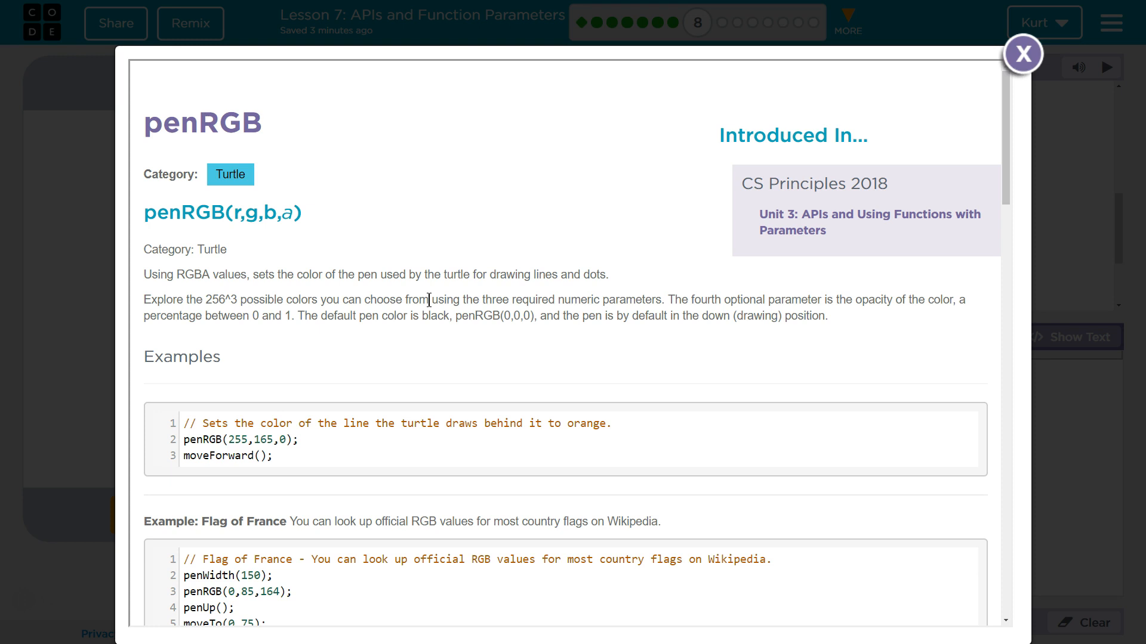
pyautogui.scroll(-3)
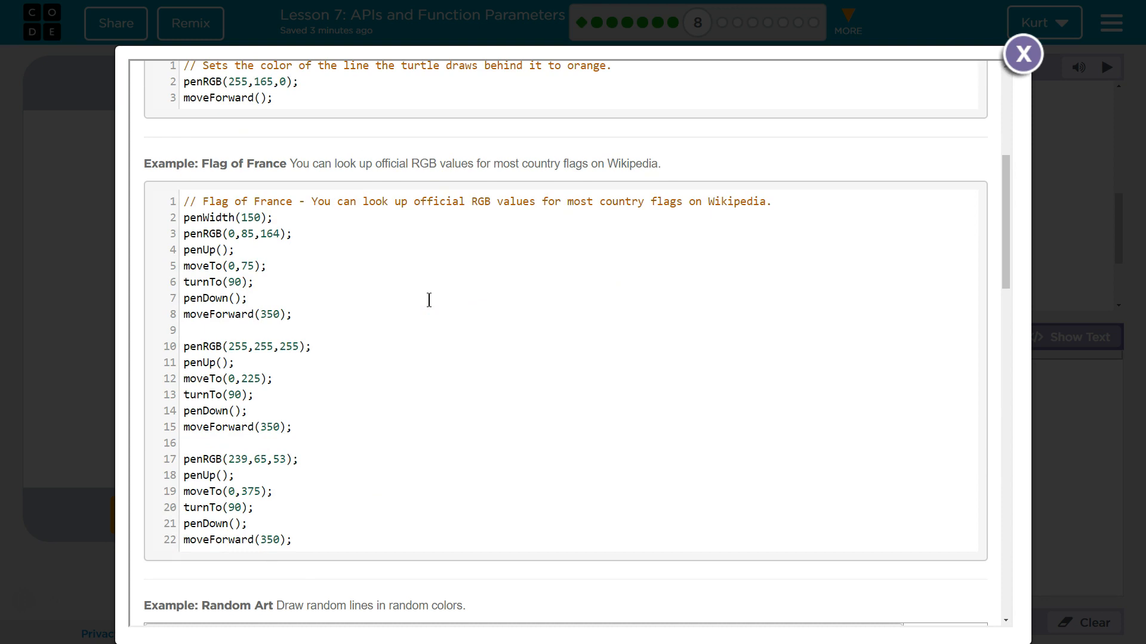
pyautogui.scroll(-3)
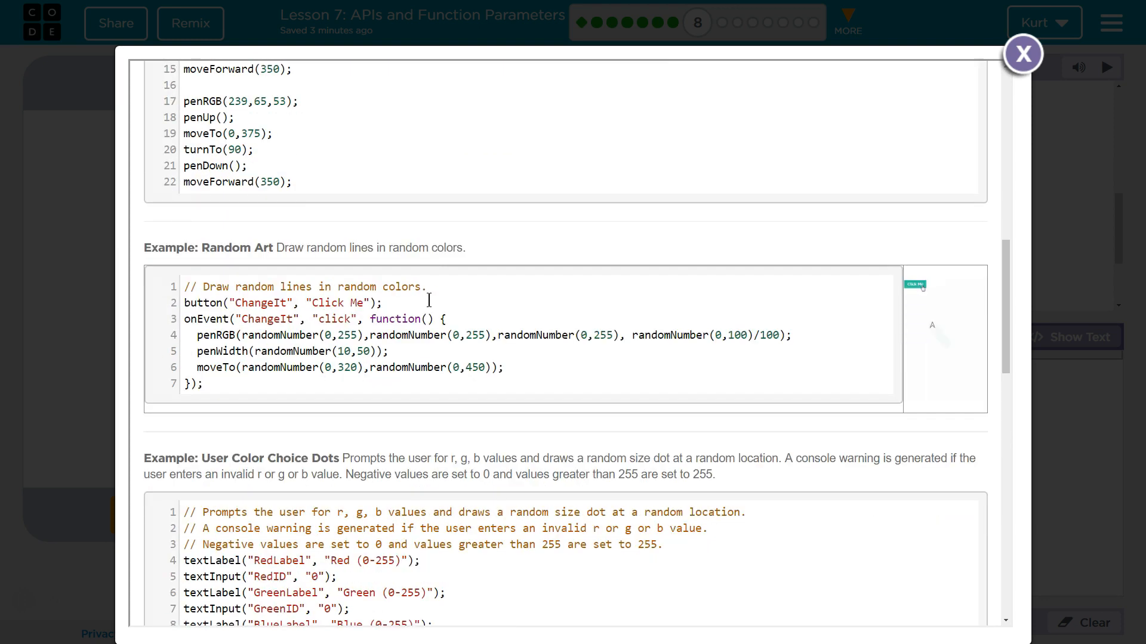
pyautogui.scroll(-3)
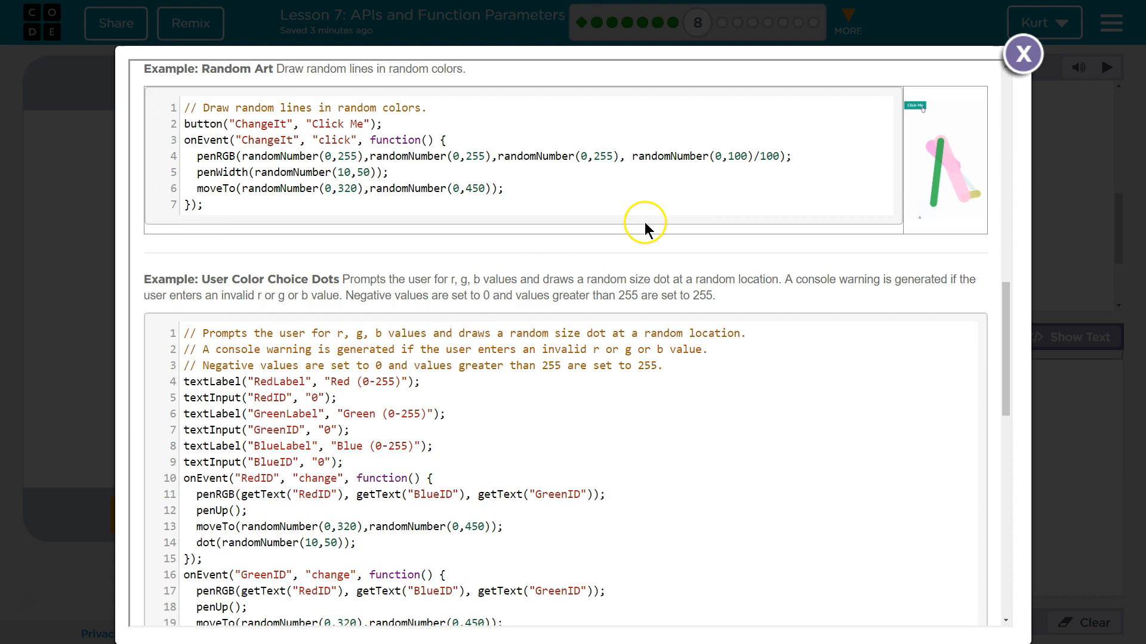
pyautogui.click(914, 105)
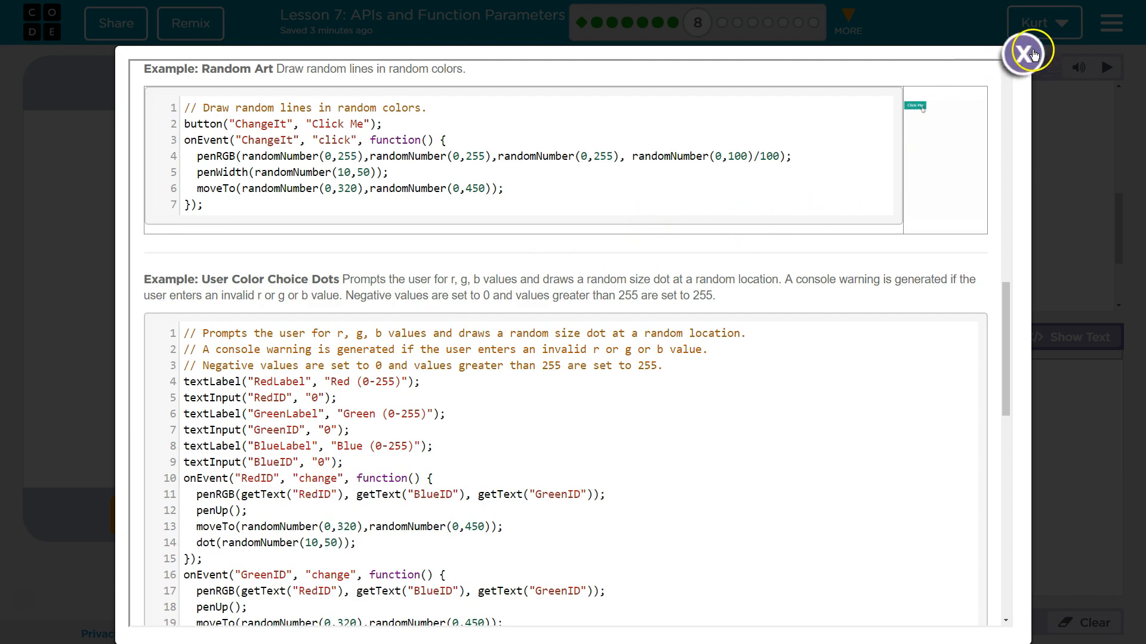
pyautogui.click(1028, 51)
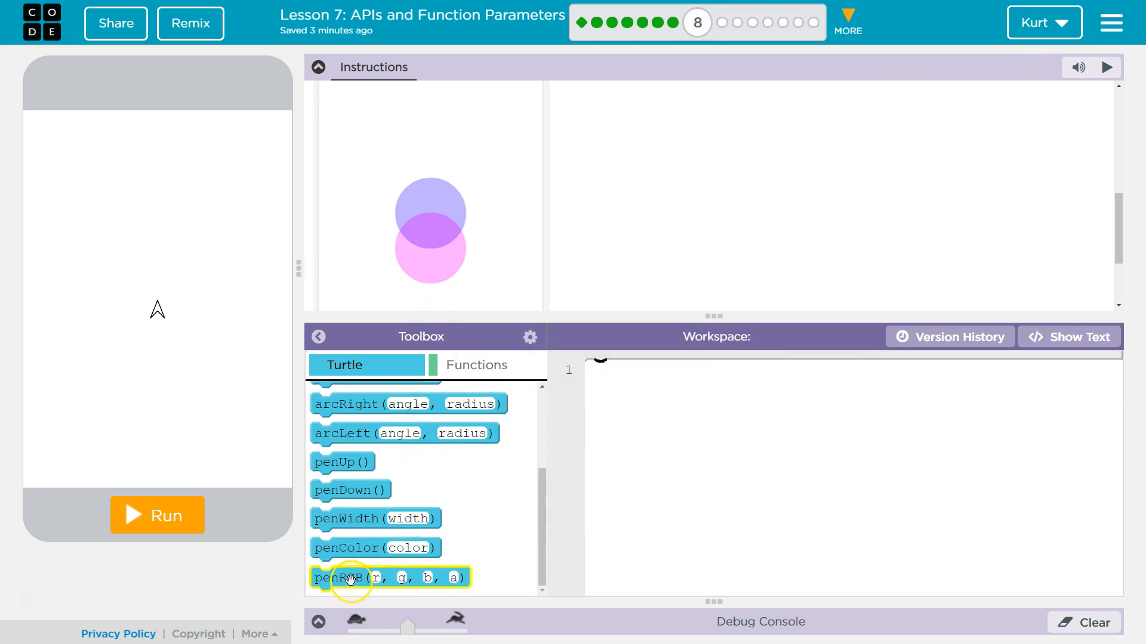
# Add penRGB(255, 130, 255, 0.5) for a translucent pink pen and run it
pyautogui.moveTo(351, 578); pyautogui.dragTo(665, 371)
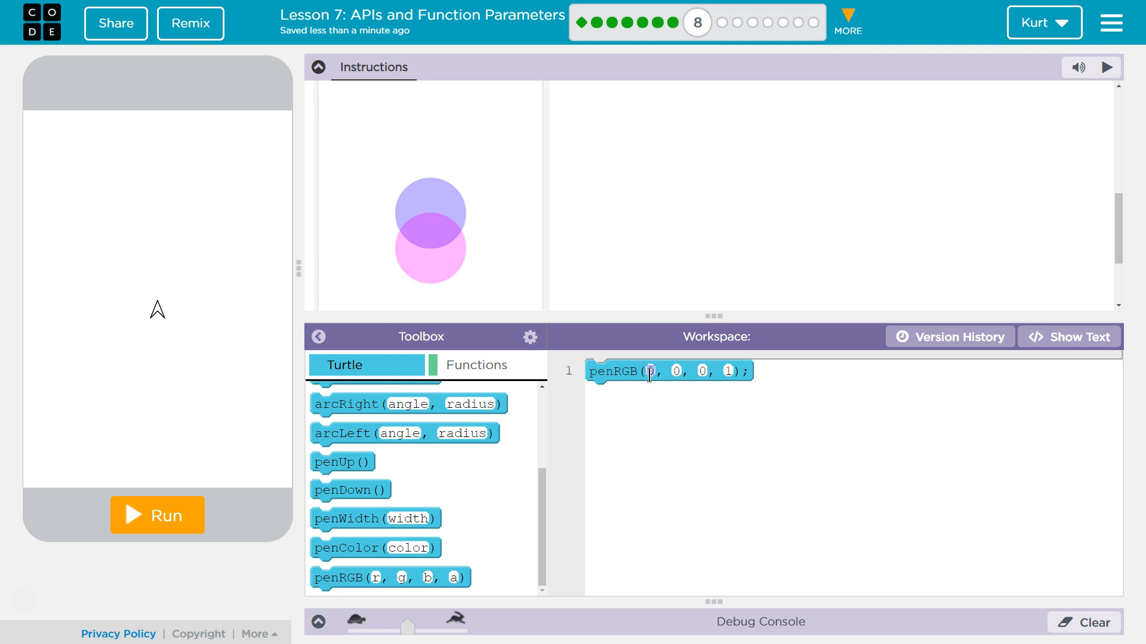
pyautogui.write('255')
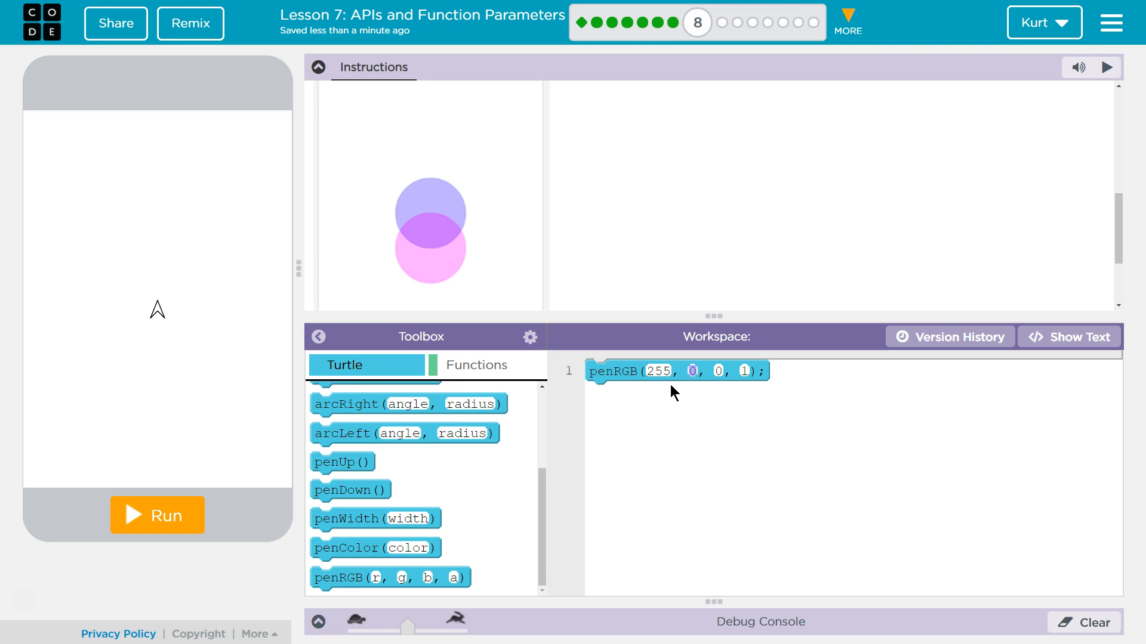
pyautogui.write('13')
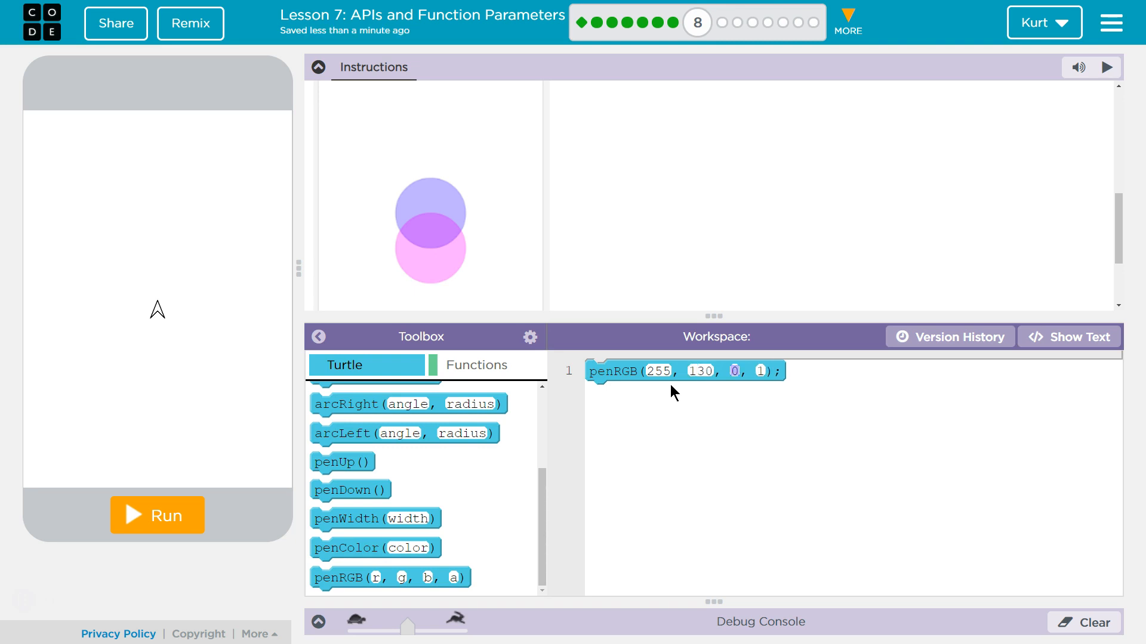
pyautogui.write('255')
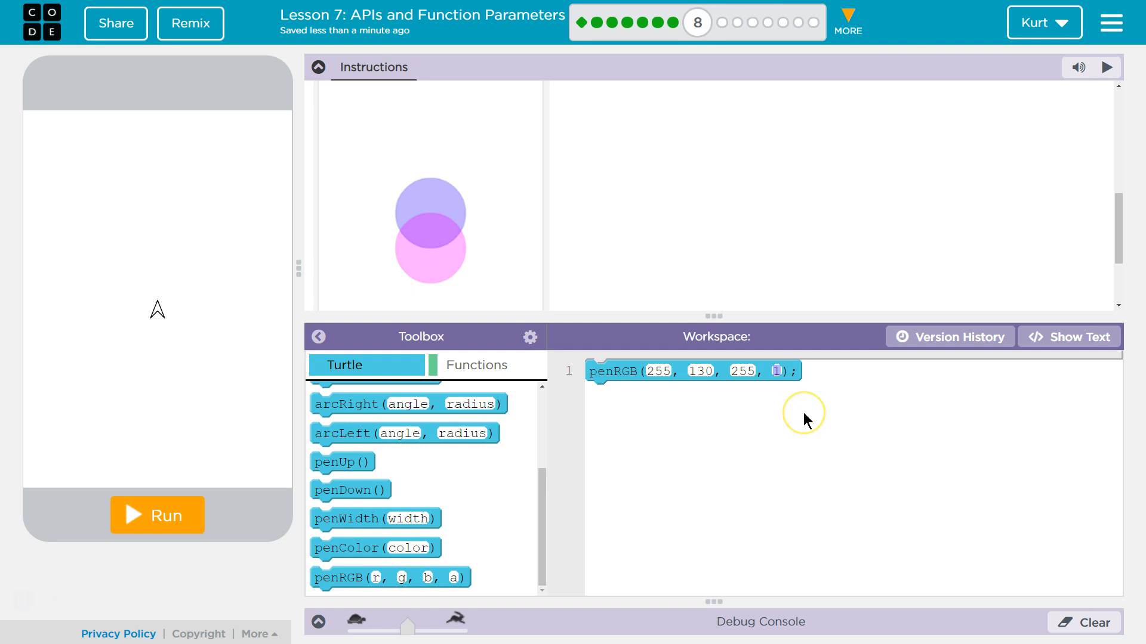
pyautogui.moveTo(796, 406)
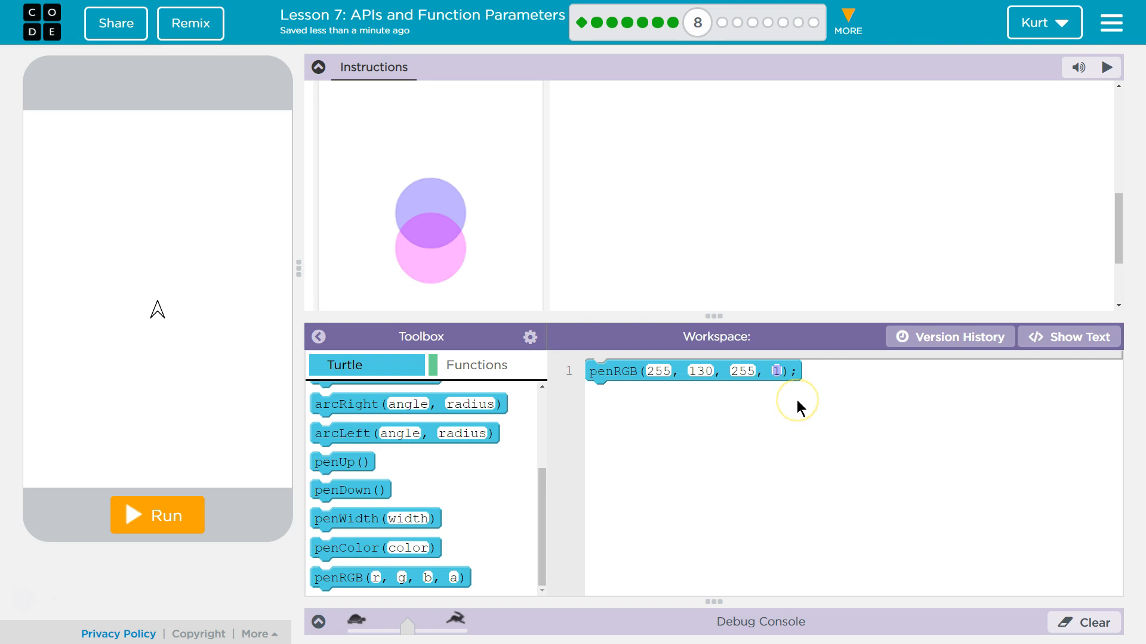
pyautogui.write('0.5')
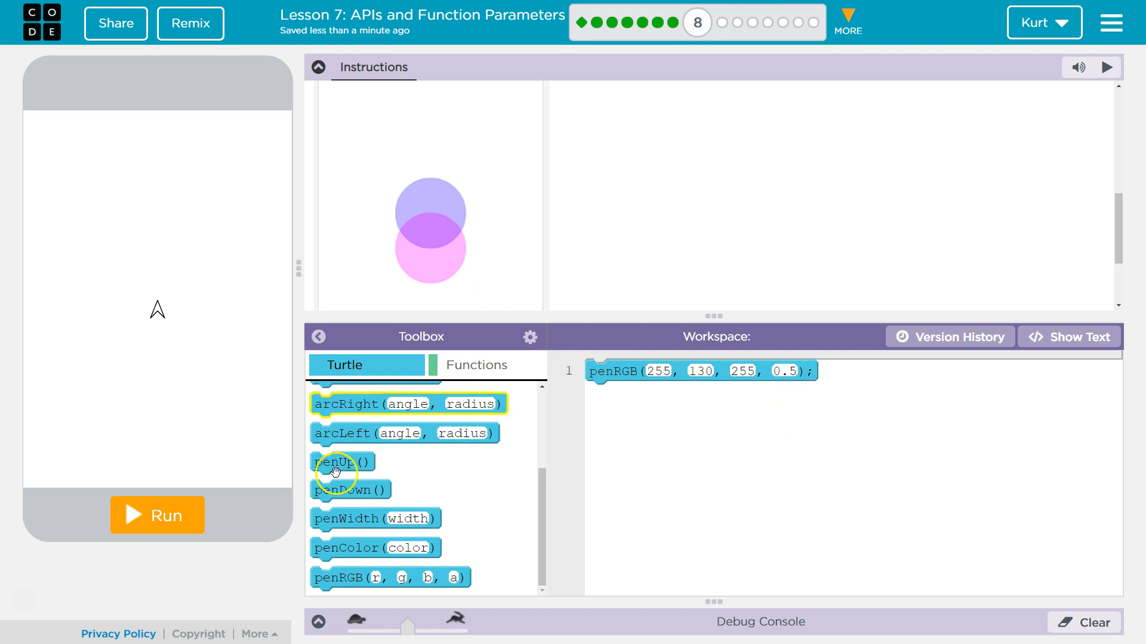
pyautogui.click(157, 516)
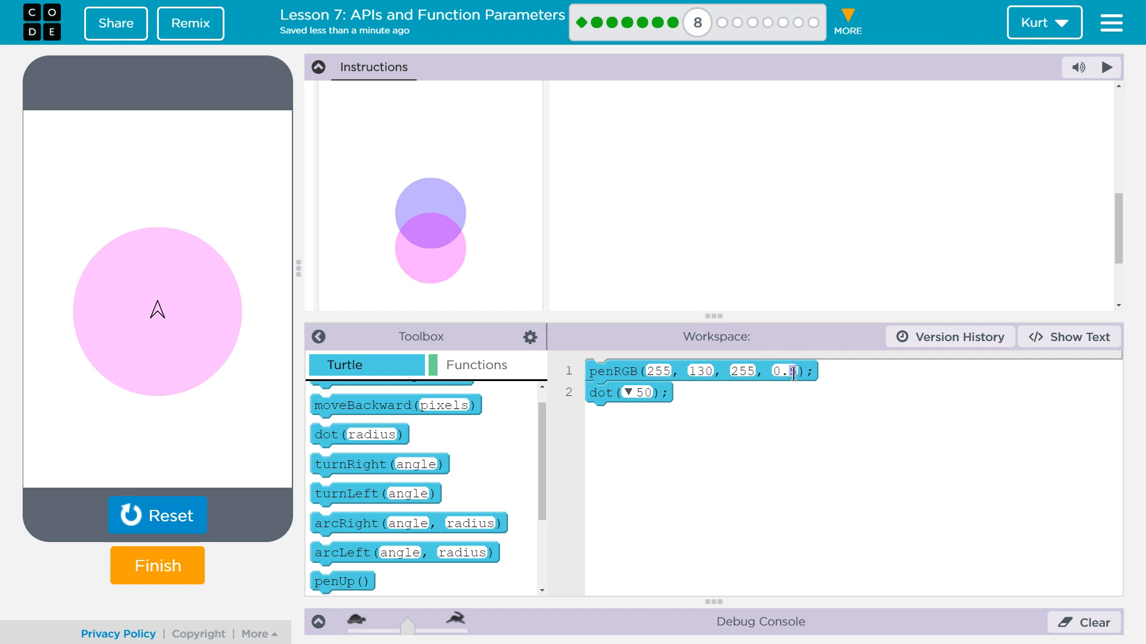
# Lower the pink pen's opacity and rerun to draw a fainter dot
pyautogui.click(157, 516)
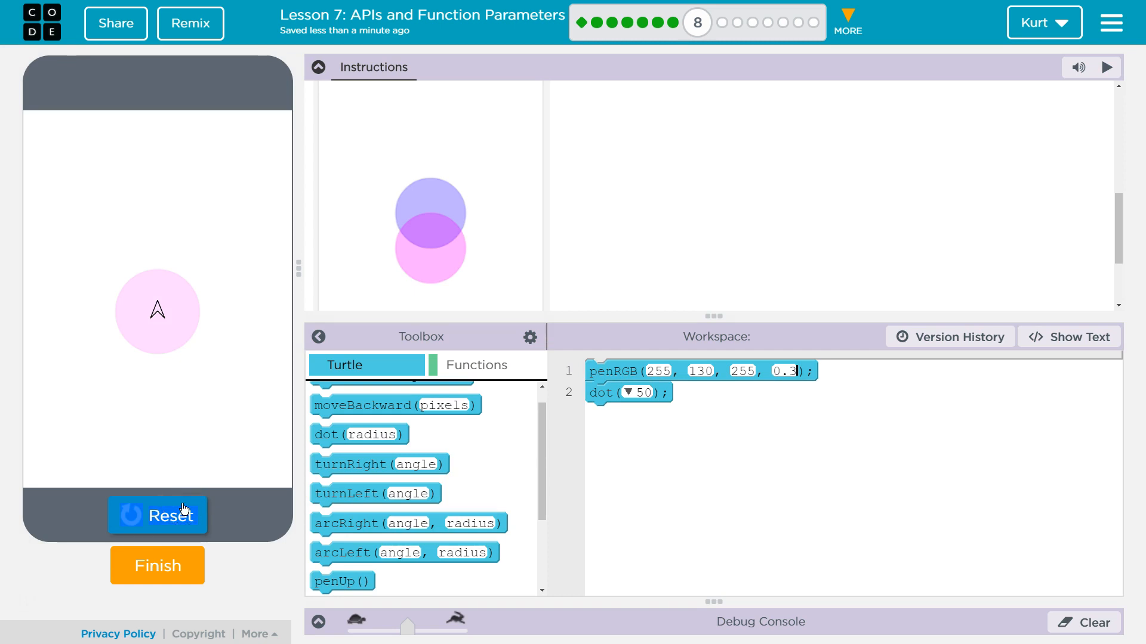
pyautogui.moveTo(447, 227)
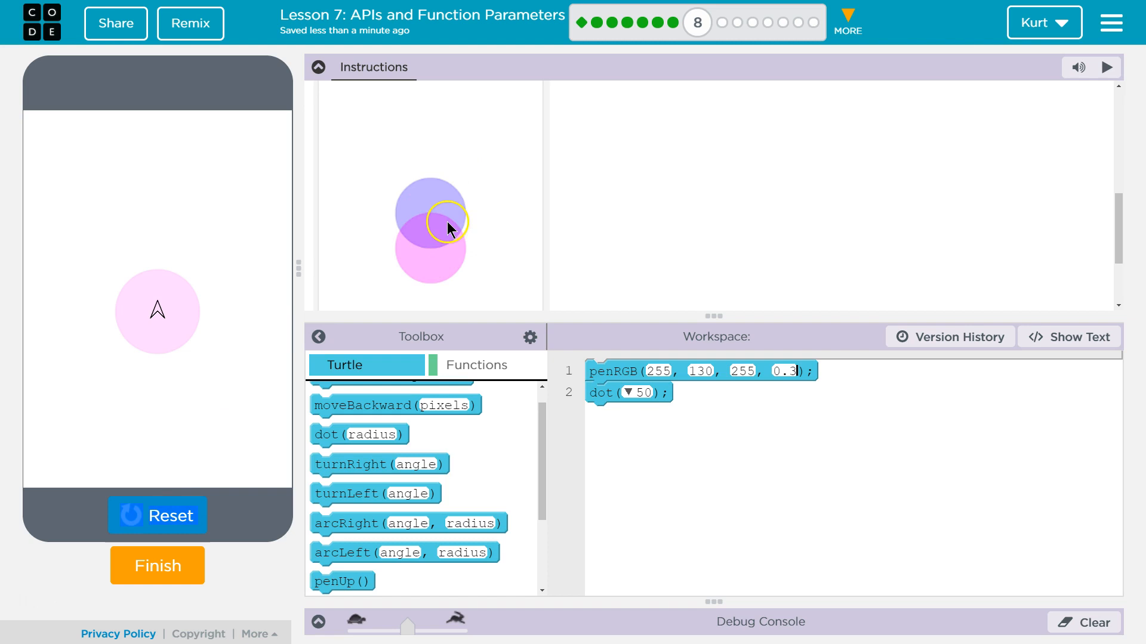
pyautogui.moveTo(475, 317)
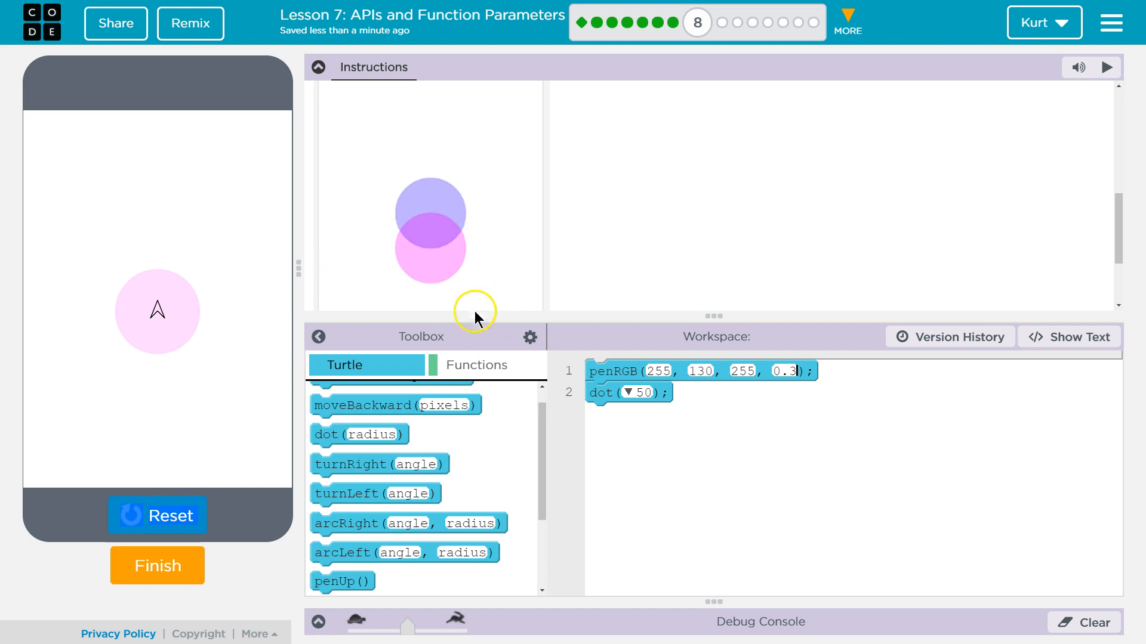
pyautogui.moveTo(409, 330)
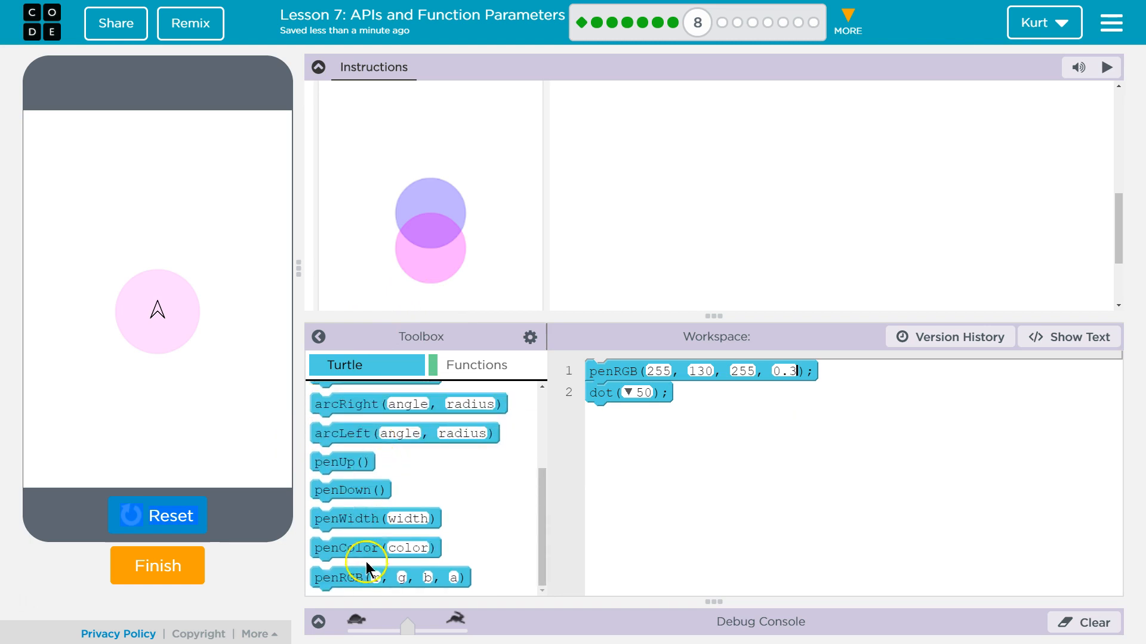
# Add penRGB(156, 133, 244, 0.5) after the dot followed by another dot(50), then run
pyautogui.moveTo(350, 577); pyautogui.dragTo(669, 414)
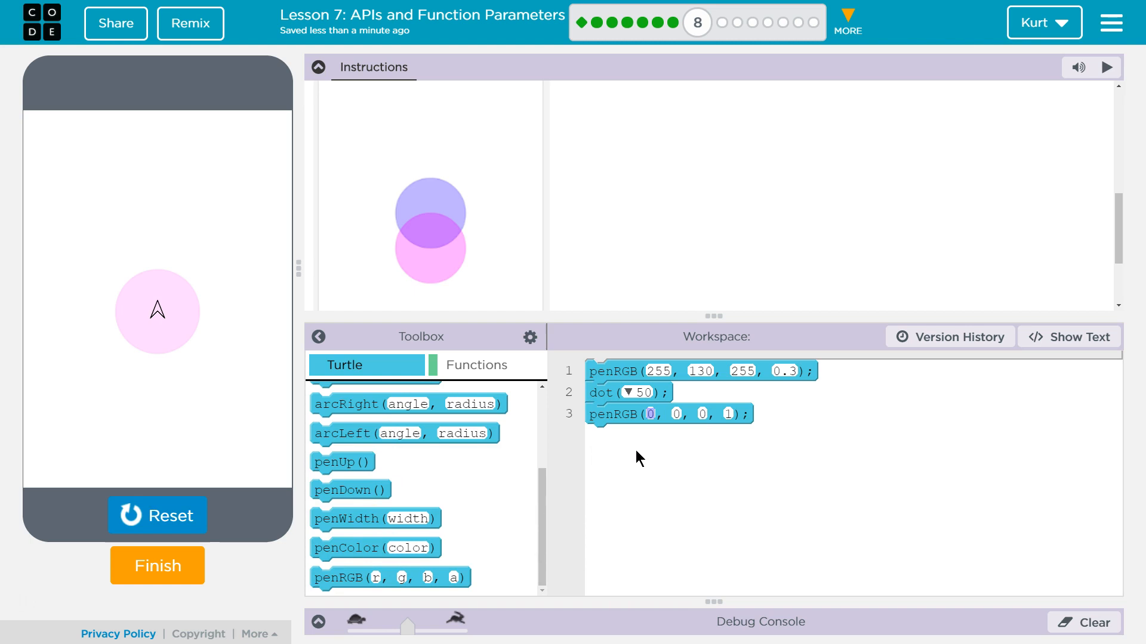
pyautogui.click(650, 415)
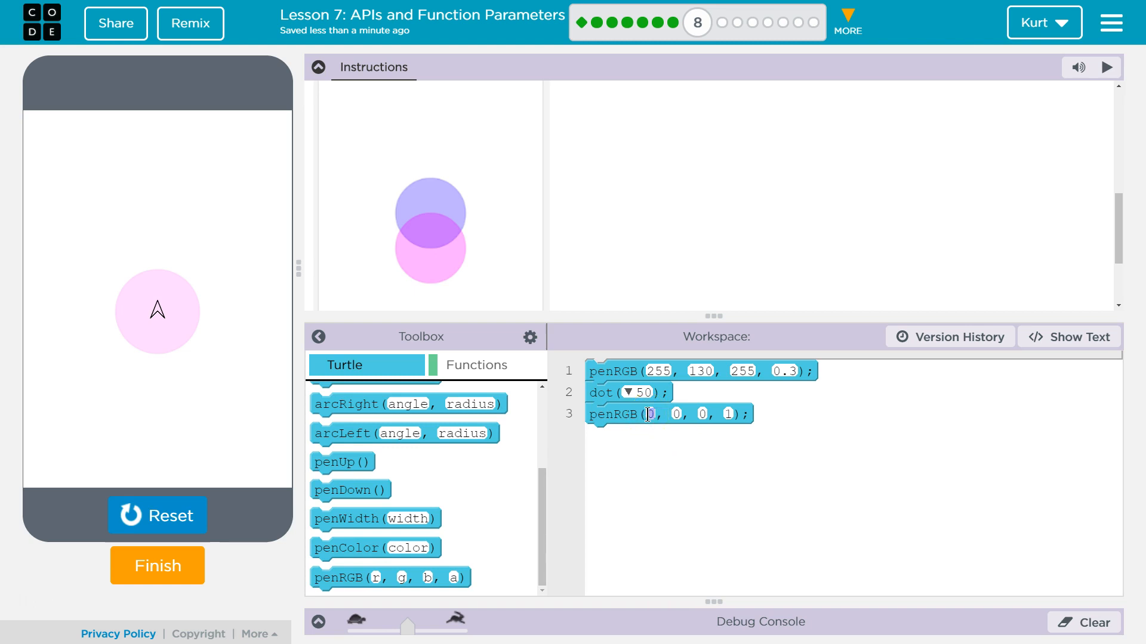
pyautogui.write('156')
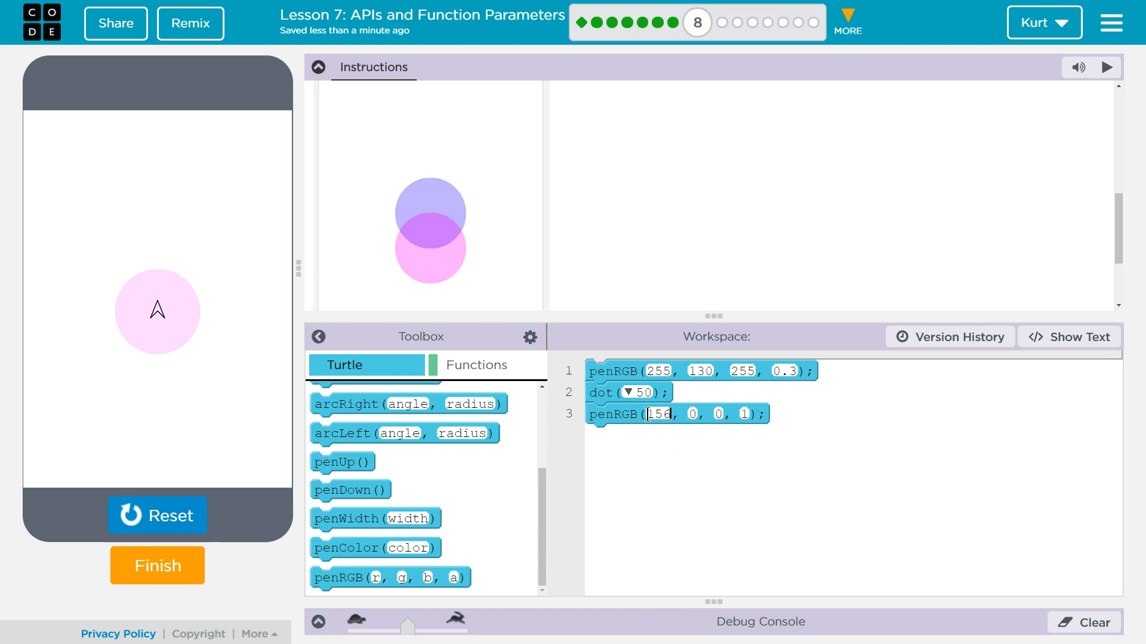
pyautogui.write('1')
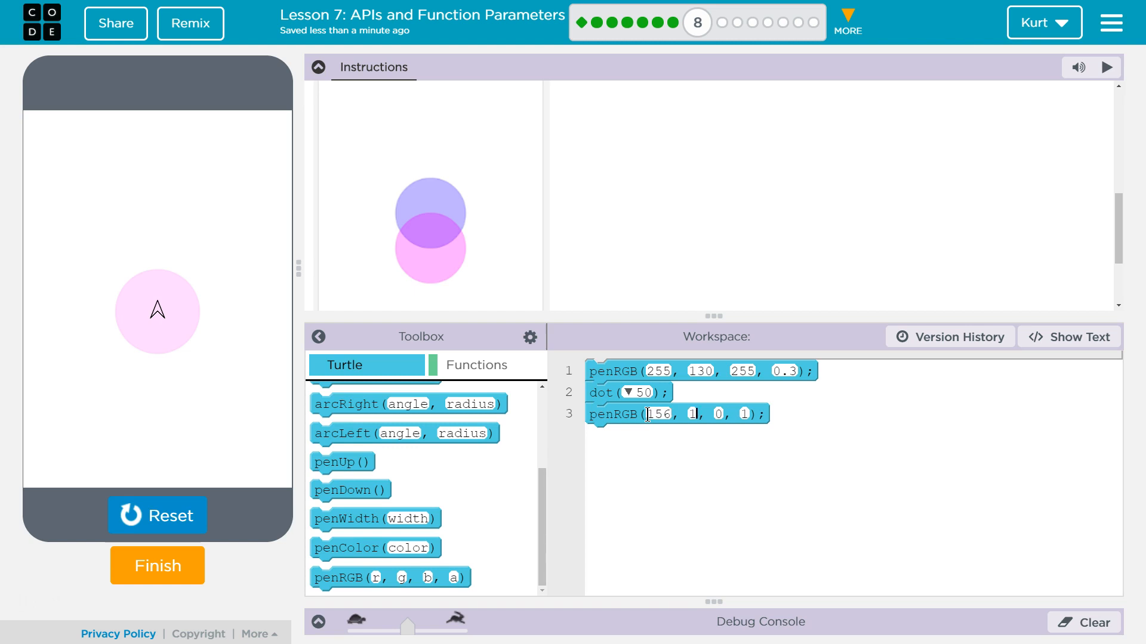
pyautogui.write('..')
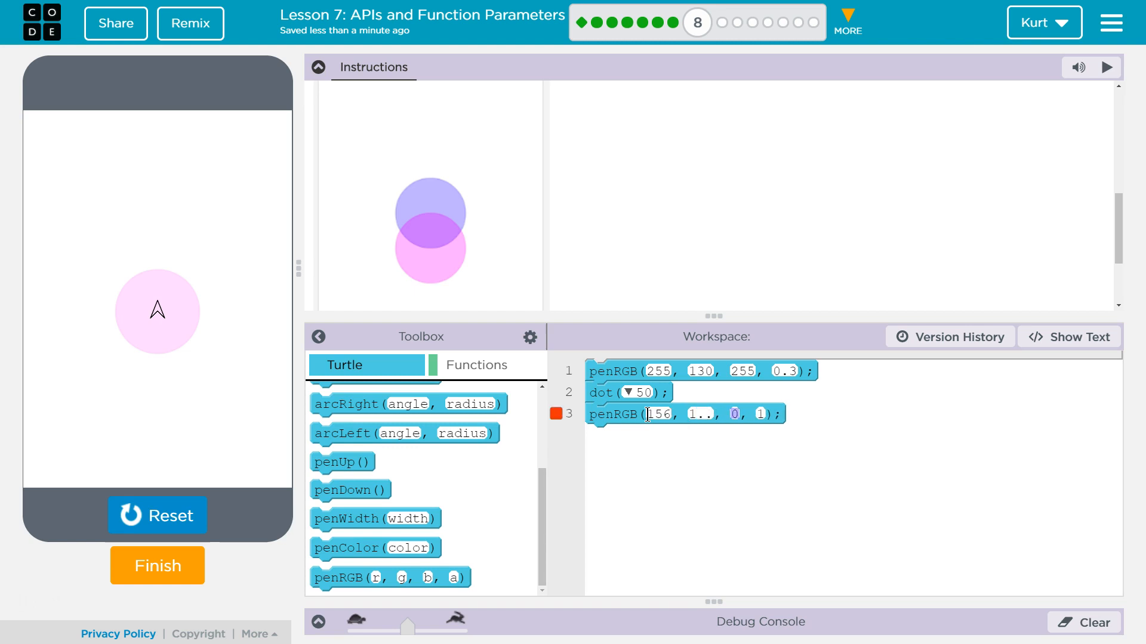
pyautogui.write('244')
pyautogui.click(761, 414)
pyautogui.write('0.5')
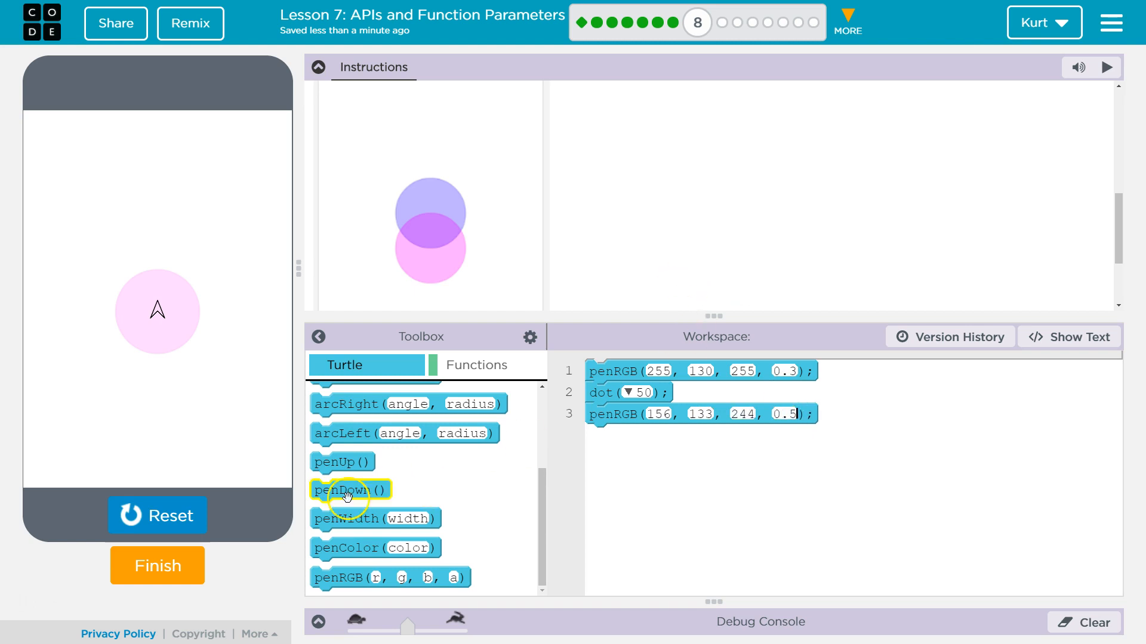
pyautogui.click(157, 515)
pyautogui.write('50')
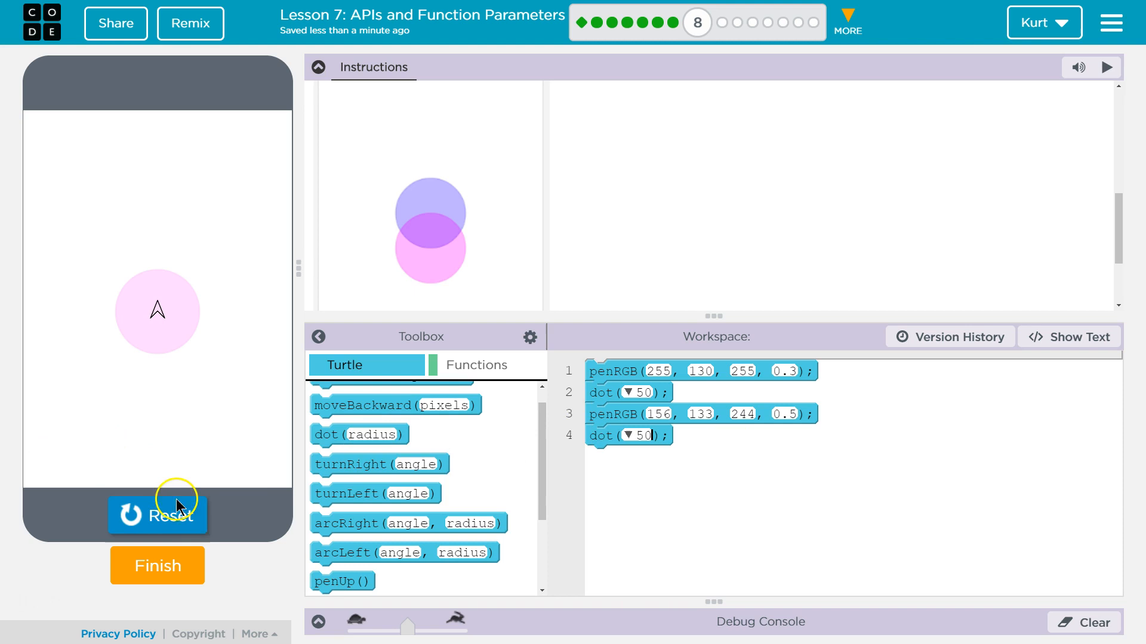
# Insert a moveForward between the two dots and try different distances
pyautogui.click(157, 515)
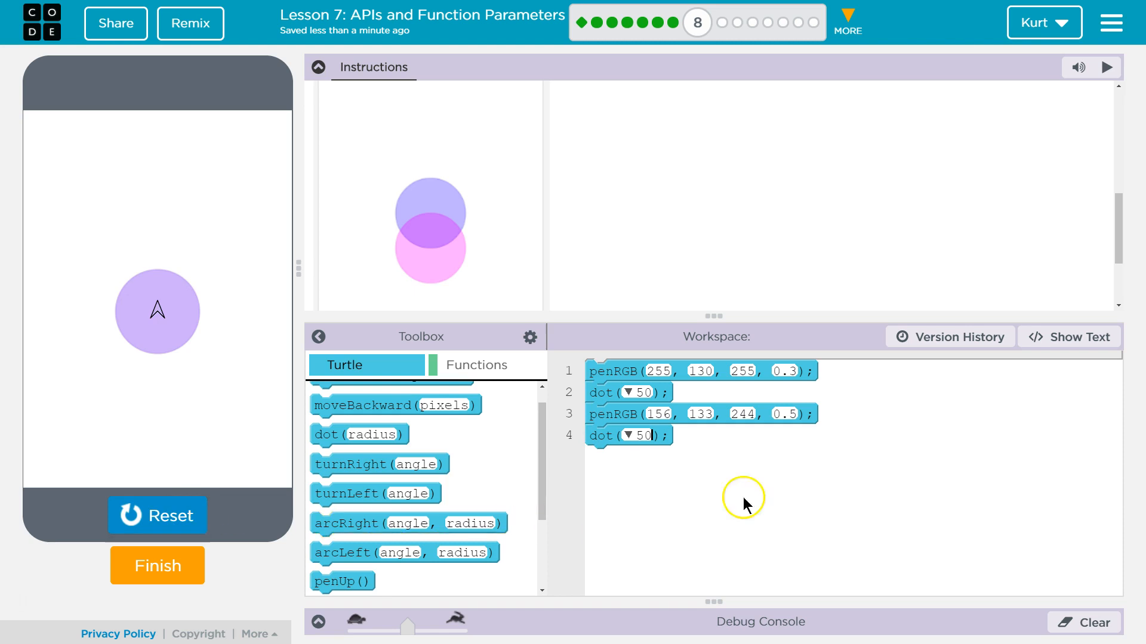
pyautogui.moveTo(380, 397); pyautogui.dragTo(621, 438)
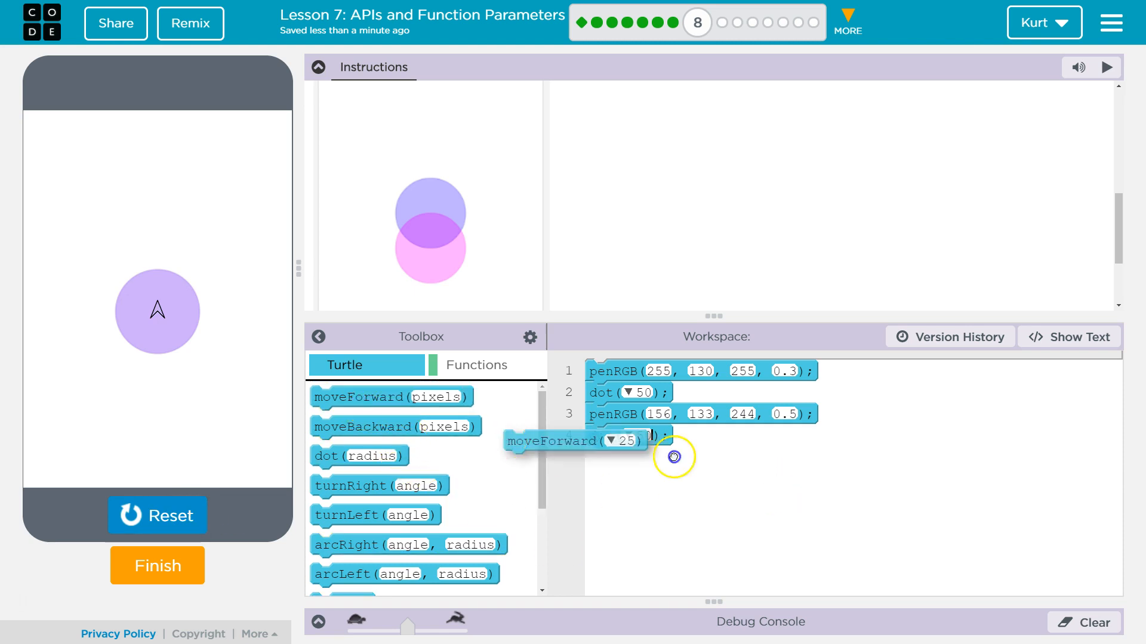
pyautogui.moveTo(575, 441); pyautogui.dragTo(658, 435)
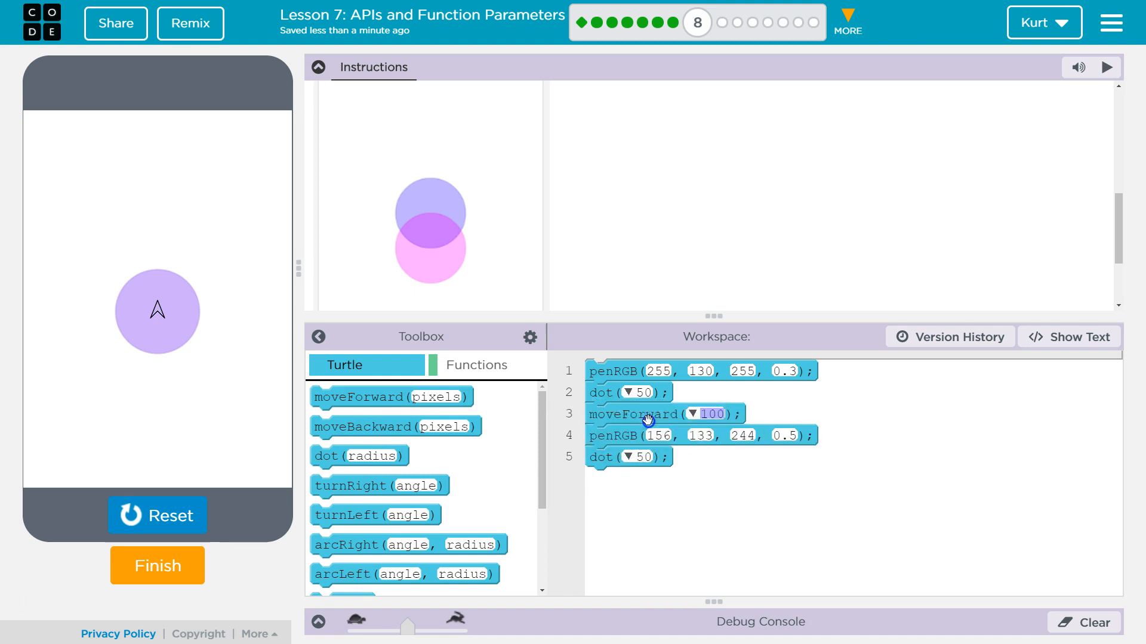
pyautogui.click(157, 516)
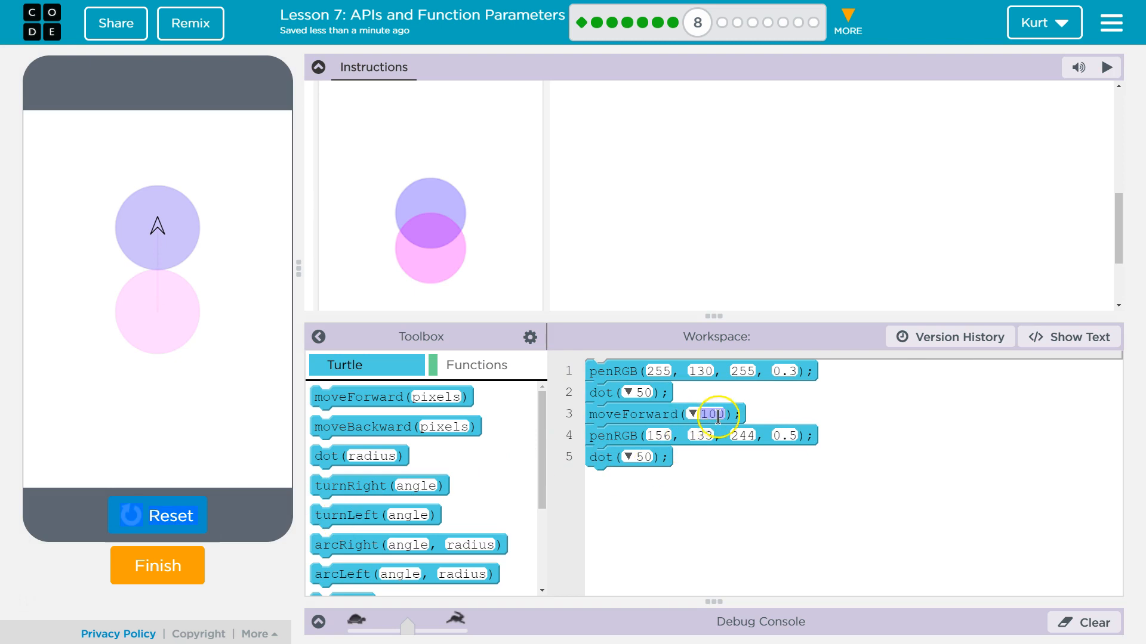
pyautogui.write('3')
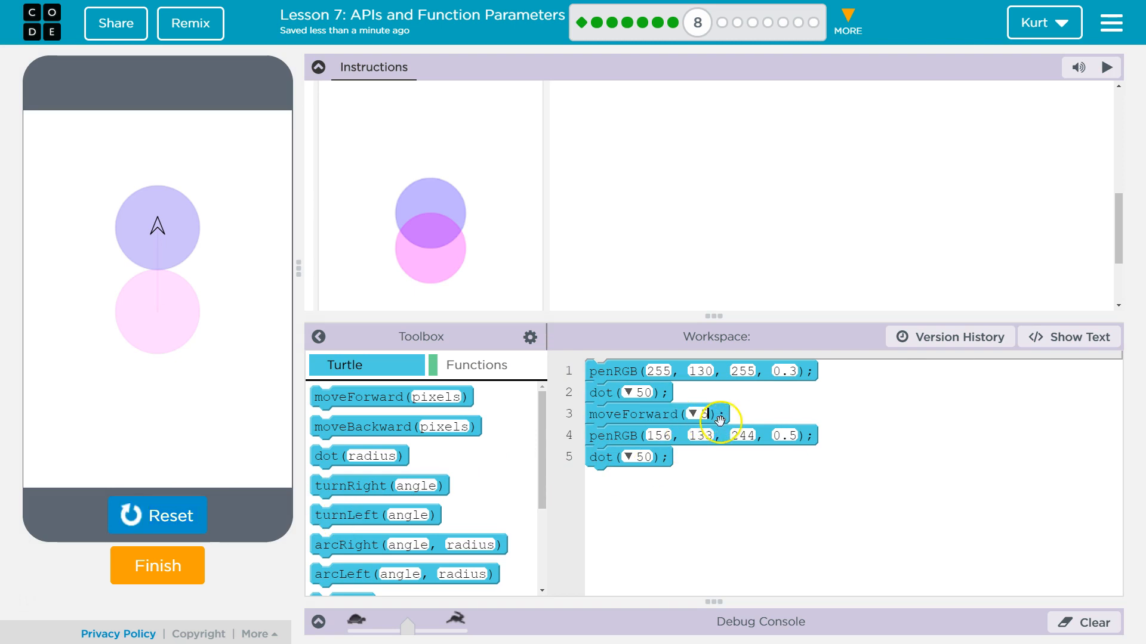
# Settle on moveForward(50), resetting and rerunning so the circles overlap like the target
pyautogui.click(157, 515)
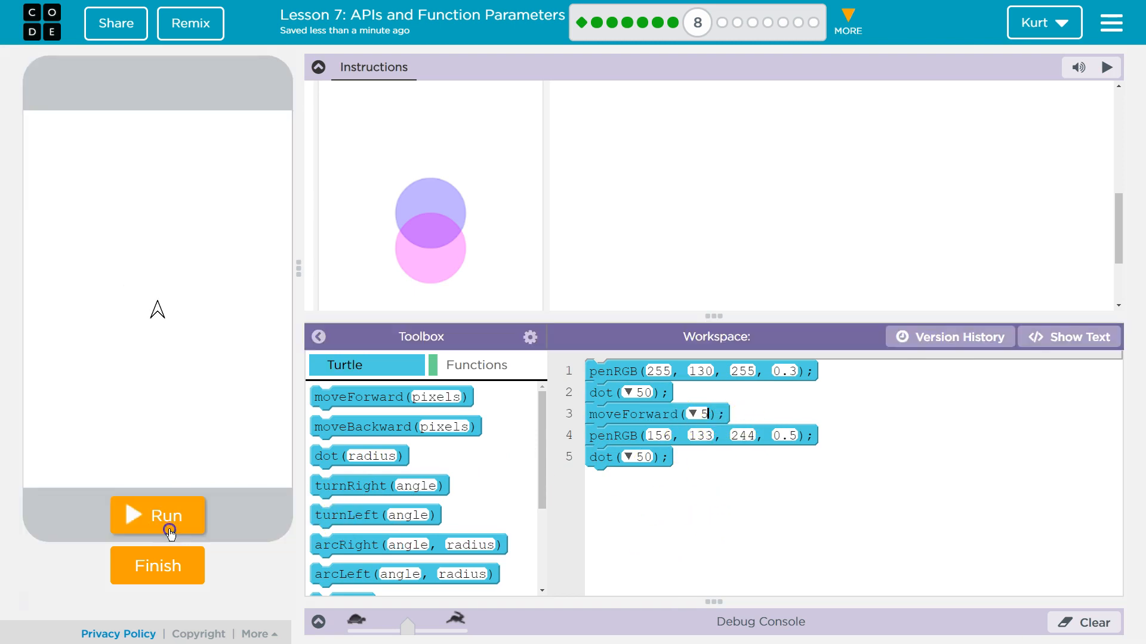
pyautogui.click(158, 516)
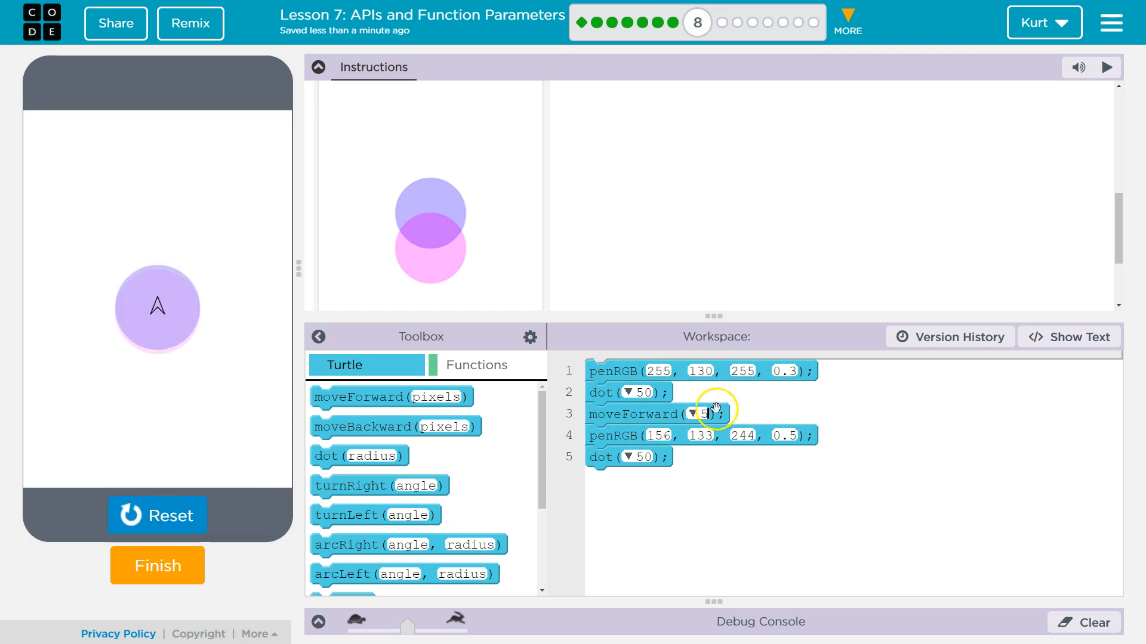
pyautogui.click(157, 516)
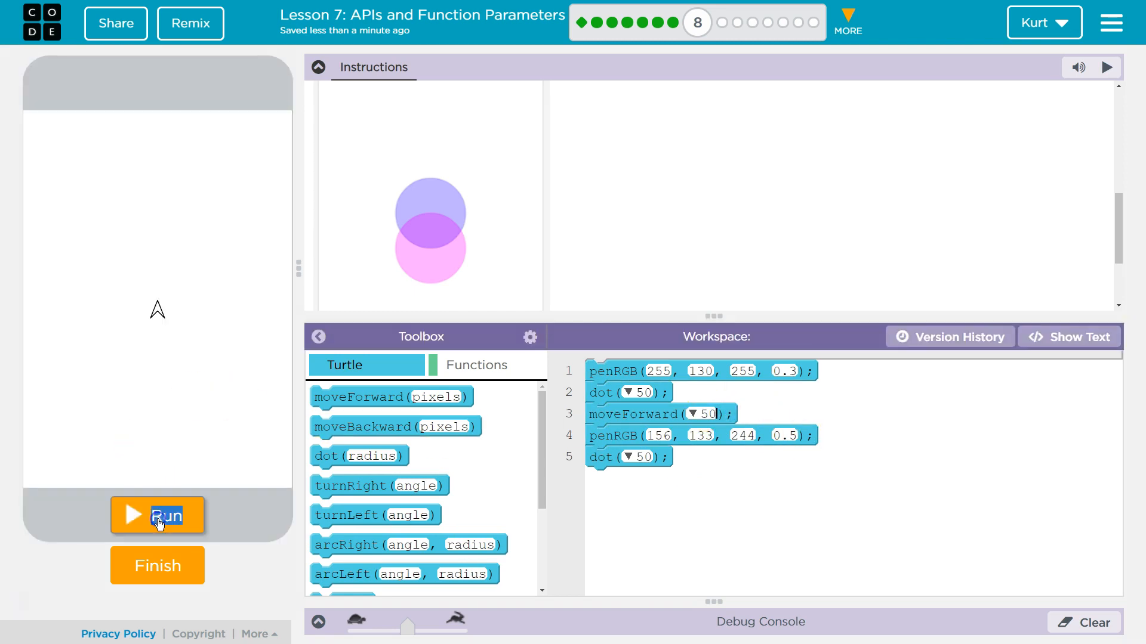
pyautogui.click(157, 516)
pyautogui.write('0.6')
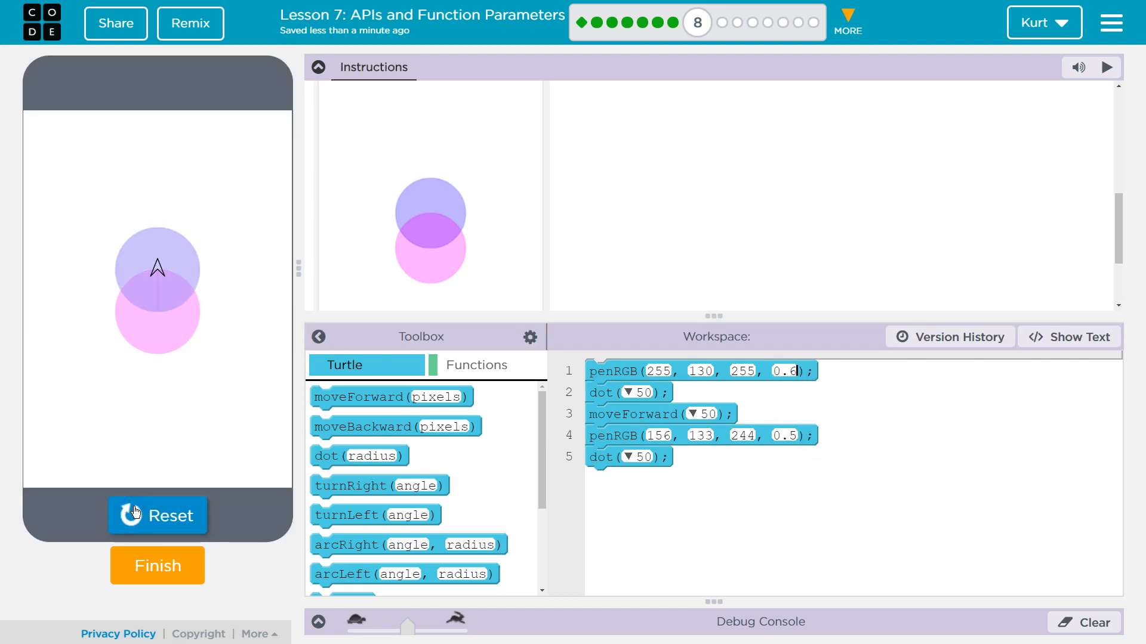
# Raise the pink pen's alpha to 0.9 and rerun to check the stronger circle
pyautogui.click(138, 504)
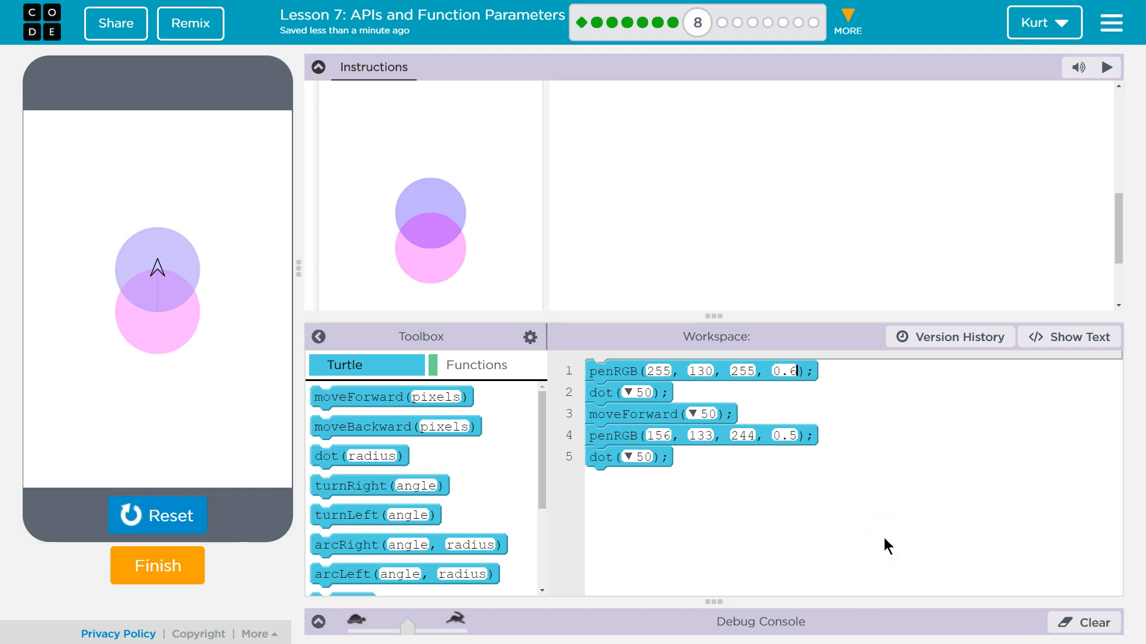
pyautogui.moveTo(175, 315)
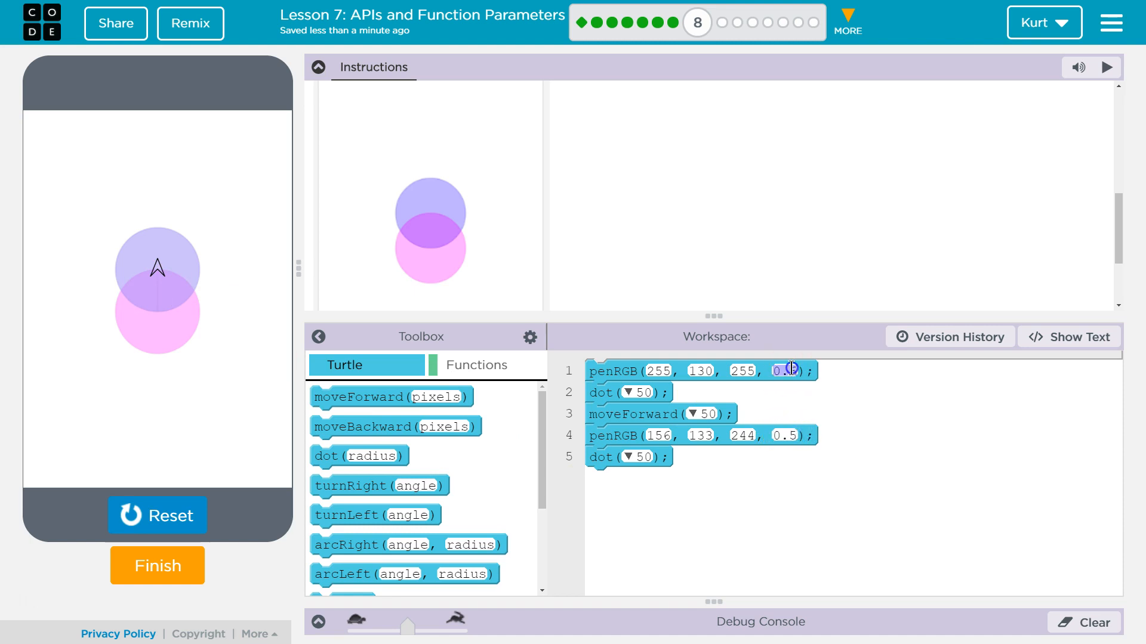
pyautogui.write('1')
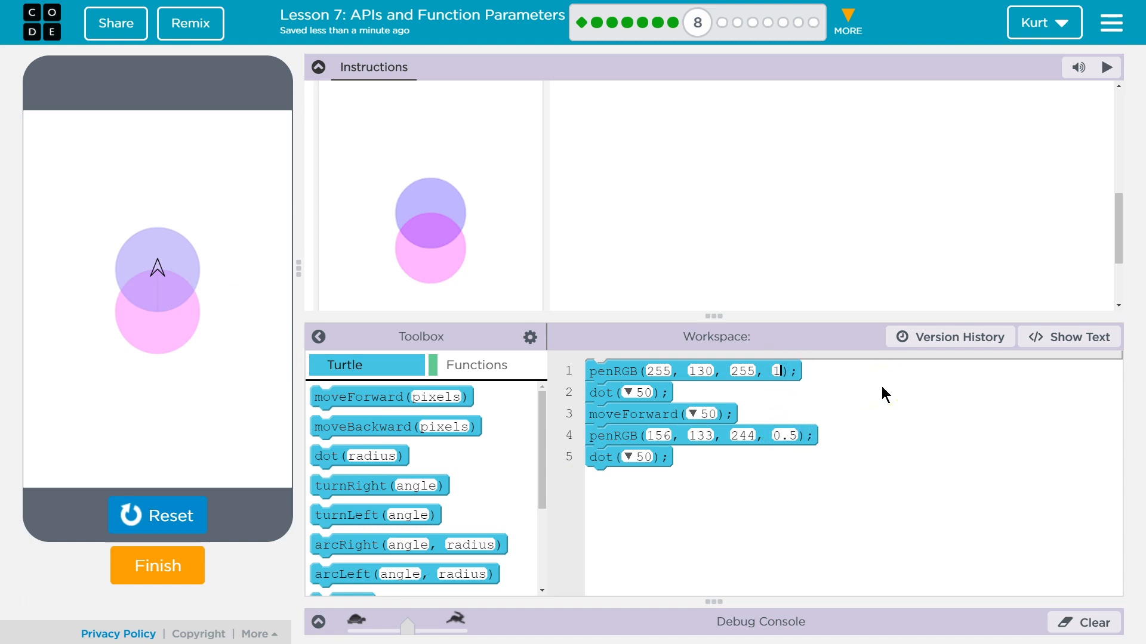
pyautogui.click(157, 516)
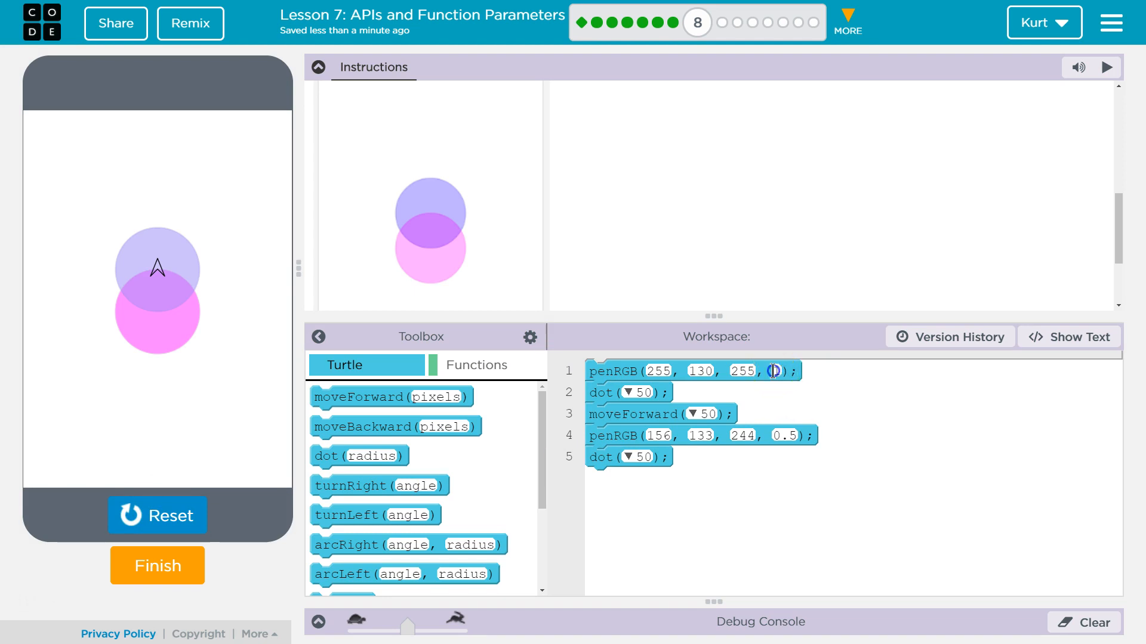
pyautogui.write('0.9')
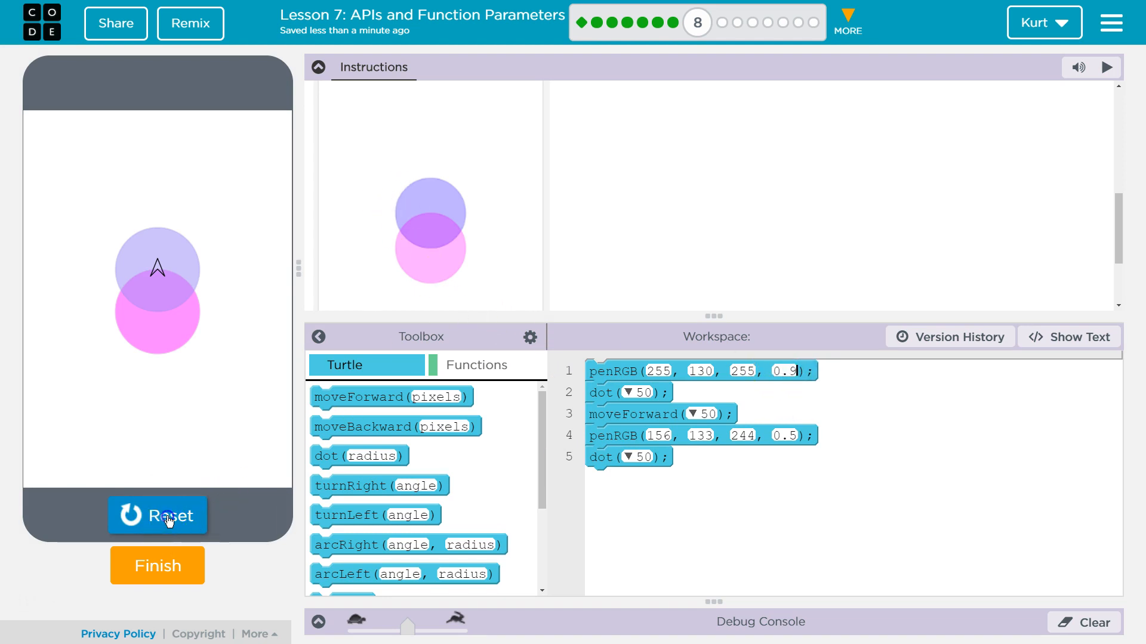
pyautogui.click(157, 515)
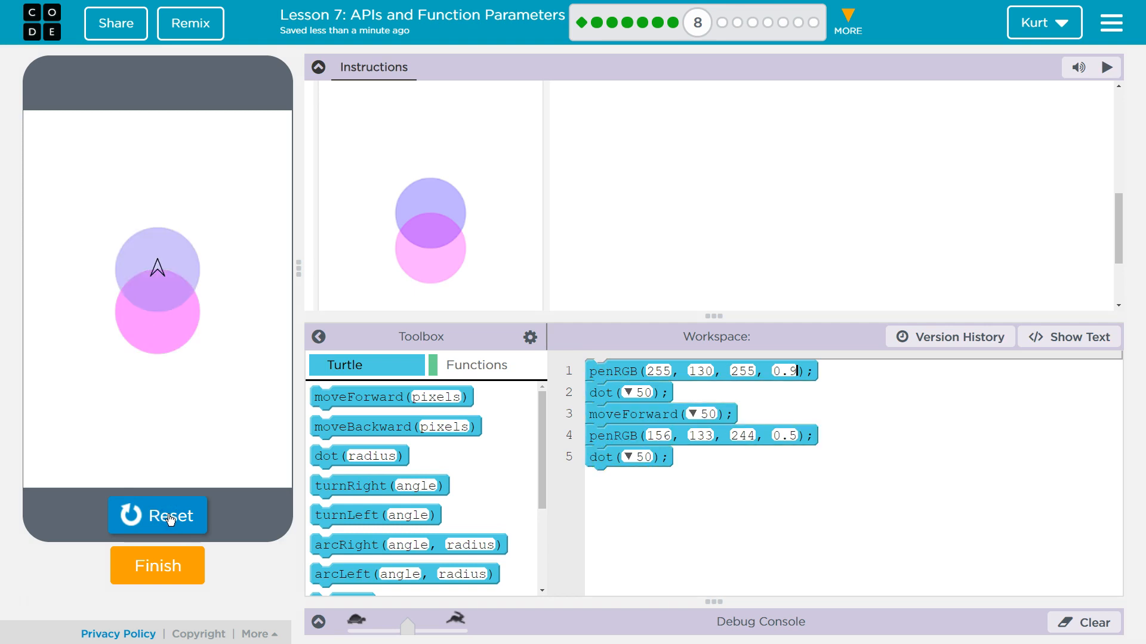
pyautogui.moveTo(181, 506)
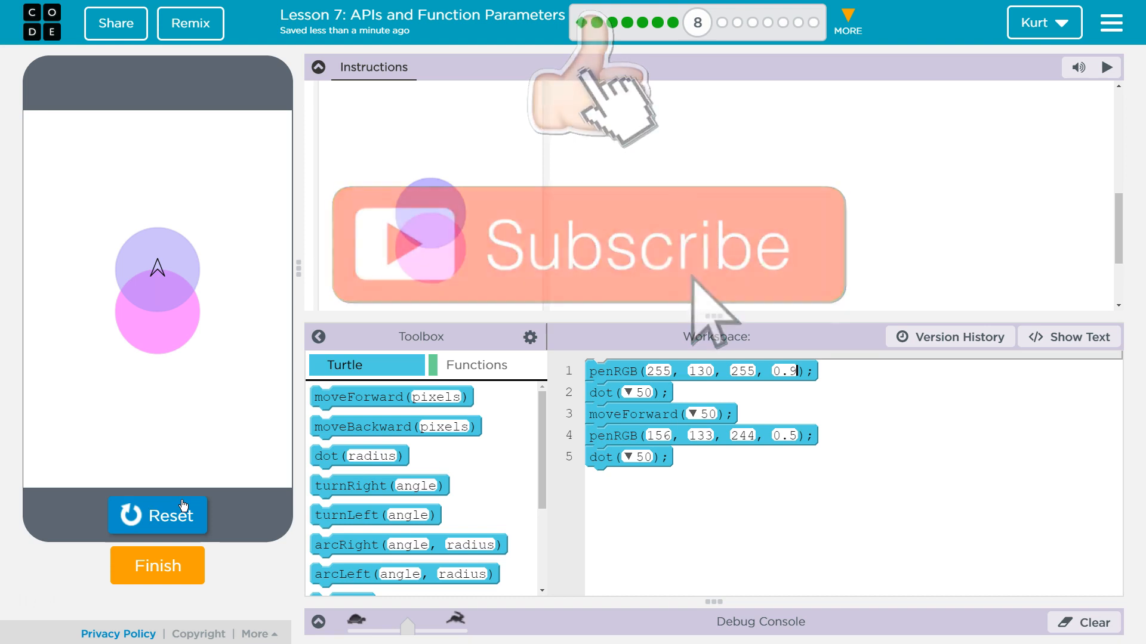
# Submit the finished drawing, completing Puzzle 8
pyautogui.click(158, 566)
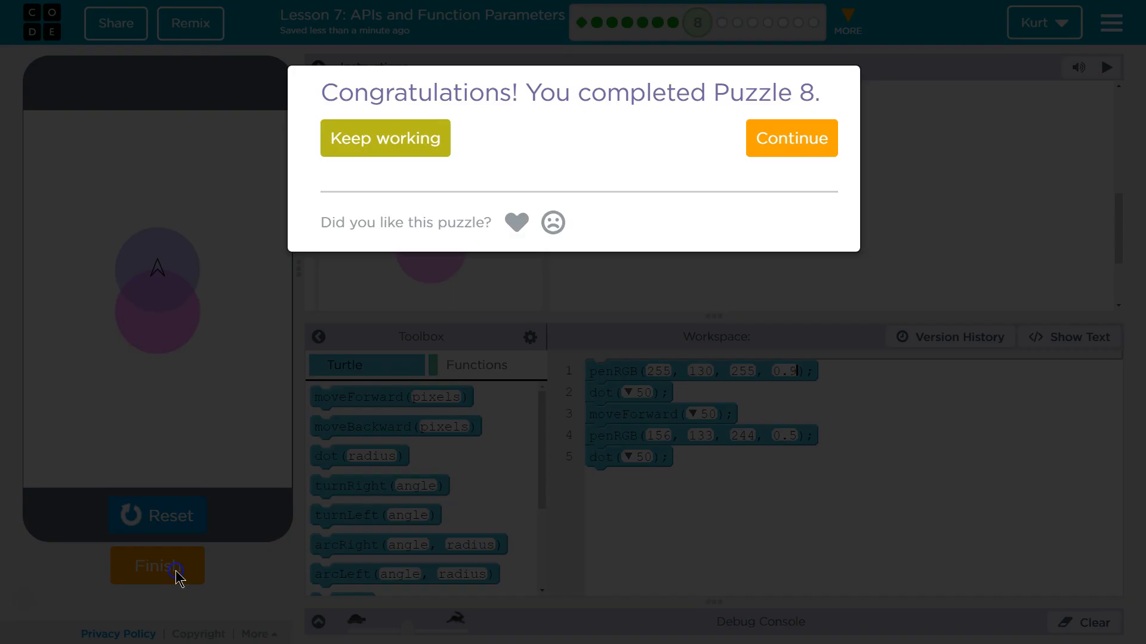